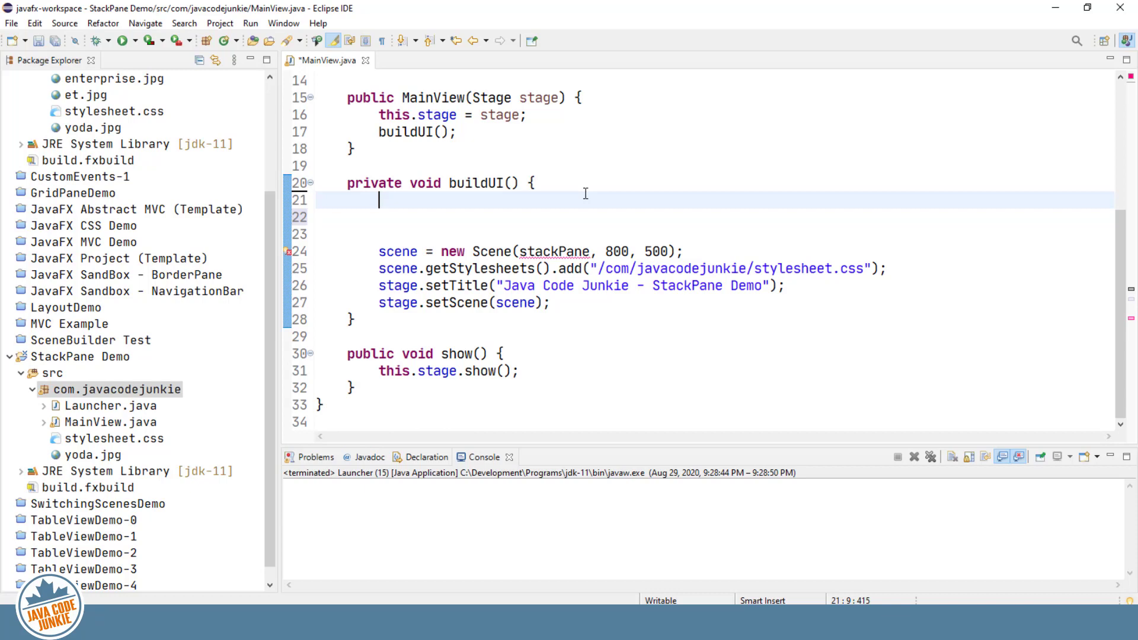
Declare StackPane stackPane = new StackPane(); as the first line of buildUI.
text(StackPane sta)
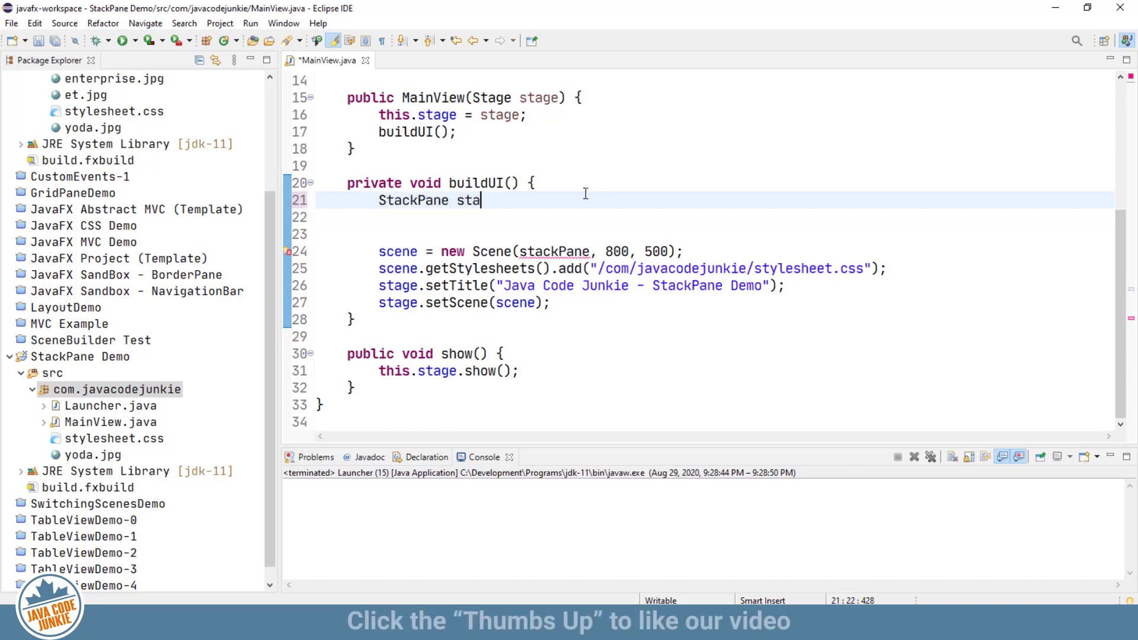
text(ckPane =)
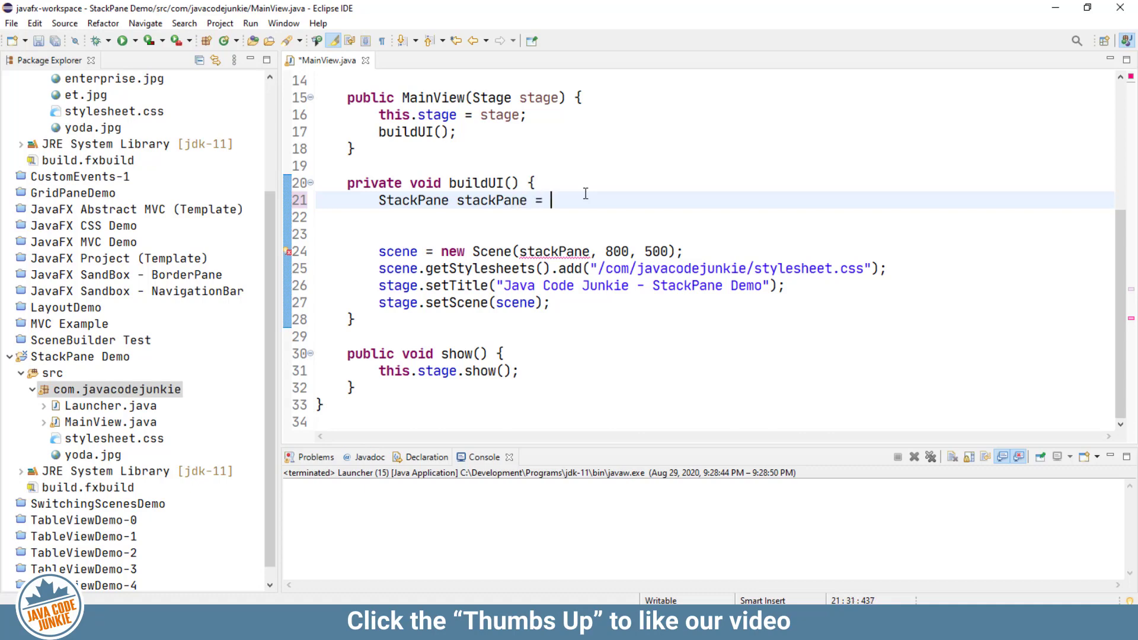
text(new St)
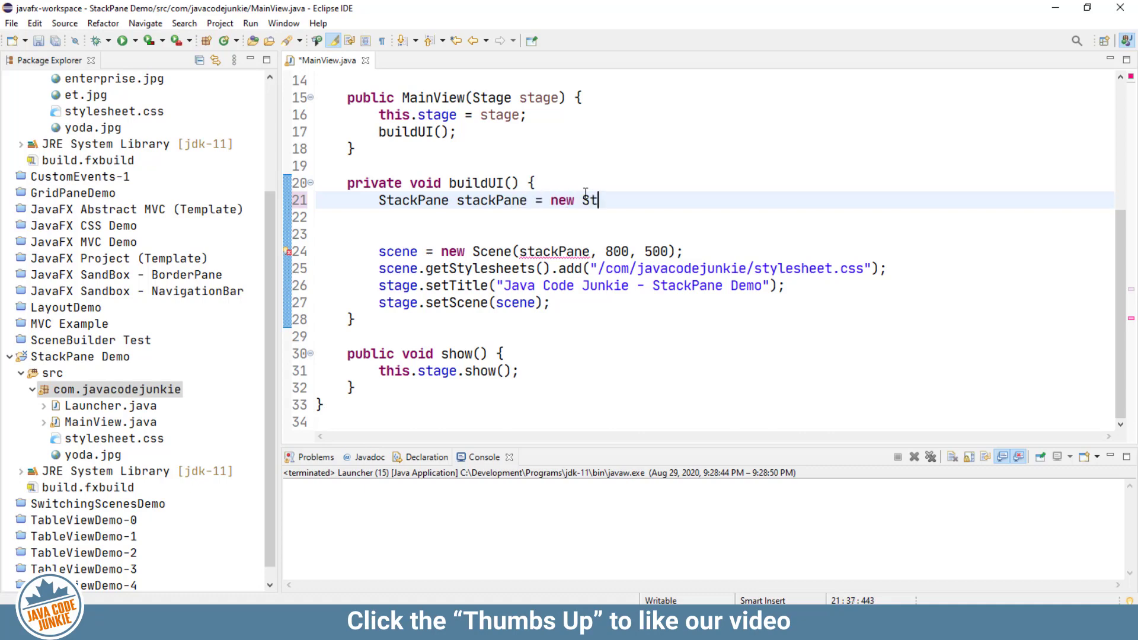
text(ackPane();)
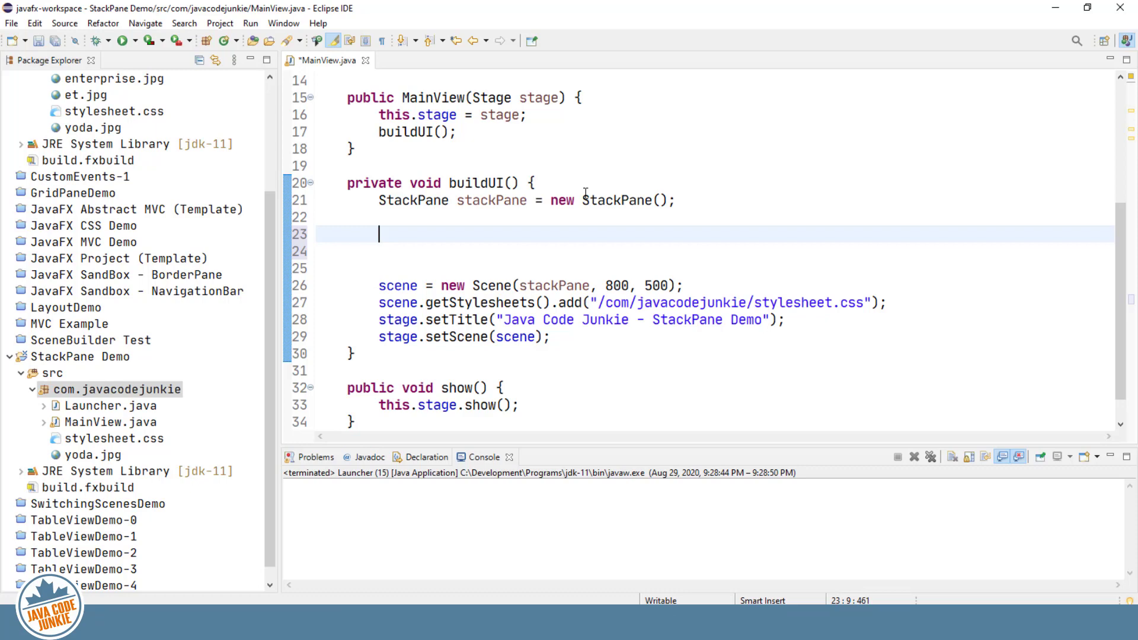
mouse_move(67, 464)
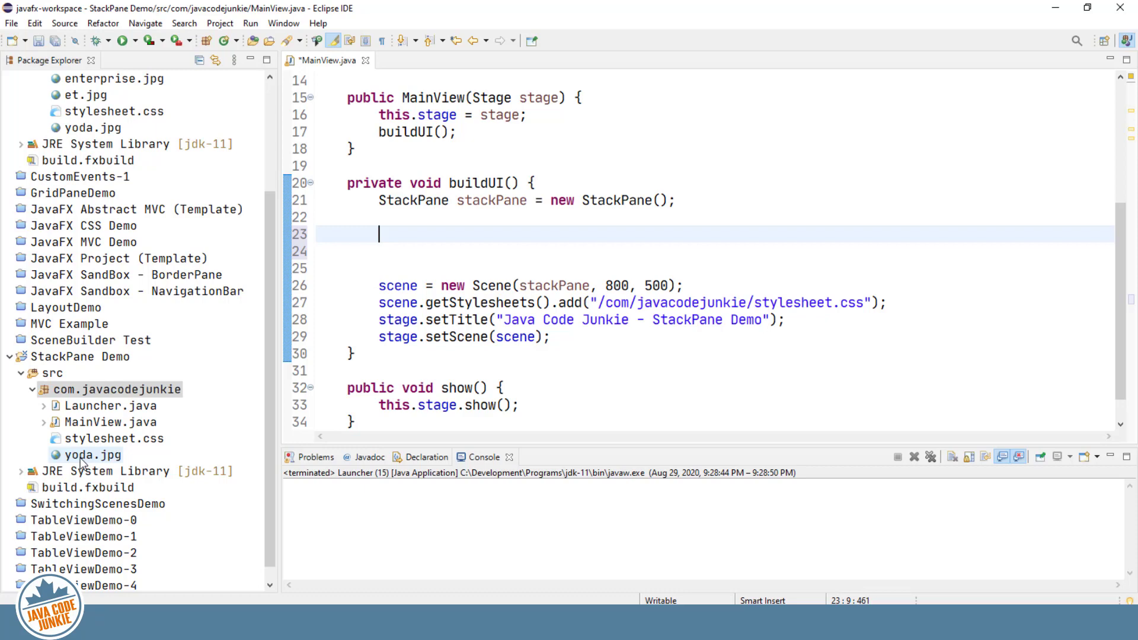
Add a Layer 1 - Image comment and an ImageView iview loading /com/javacodejunkie/yoda.jpg.
text(// Layer 1)
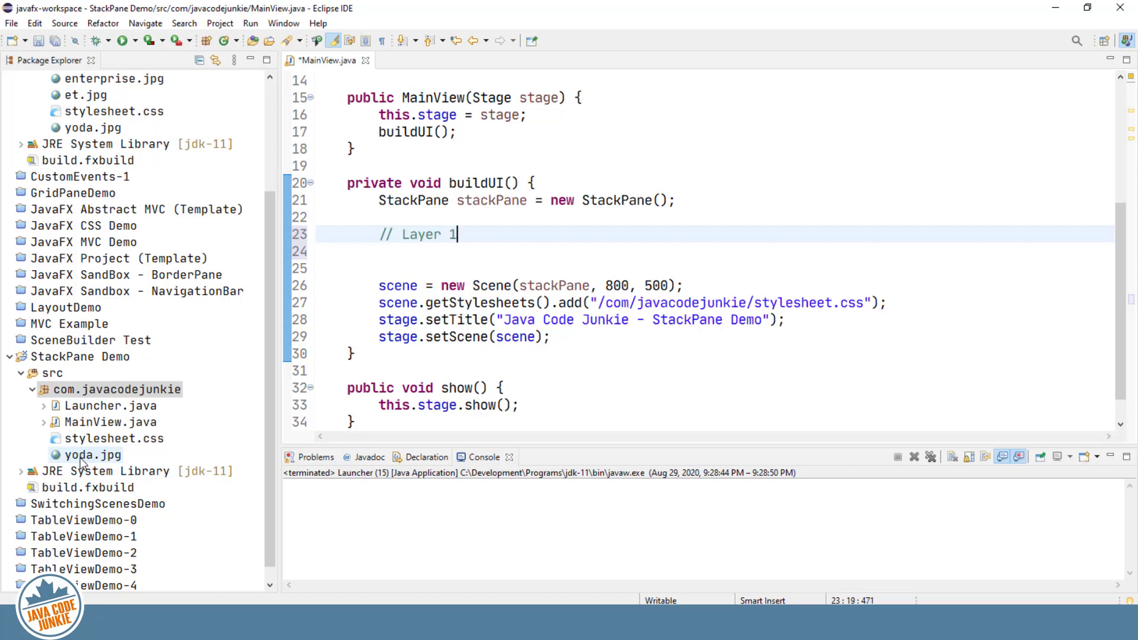
text(- I)
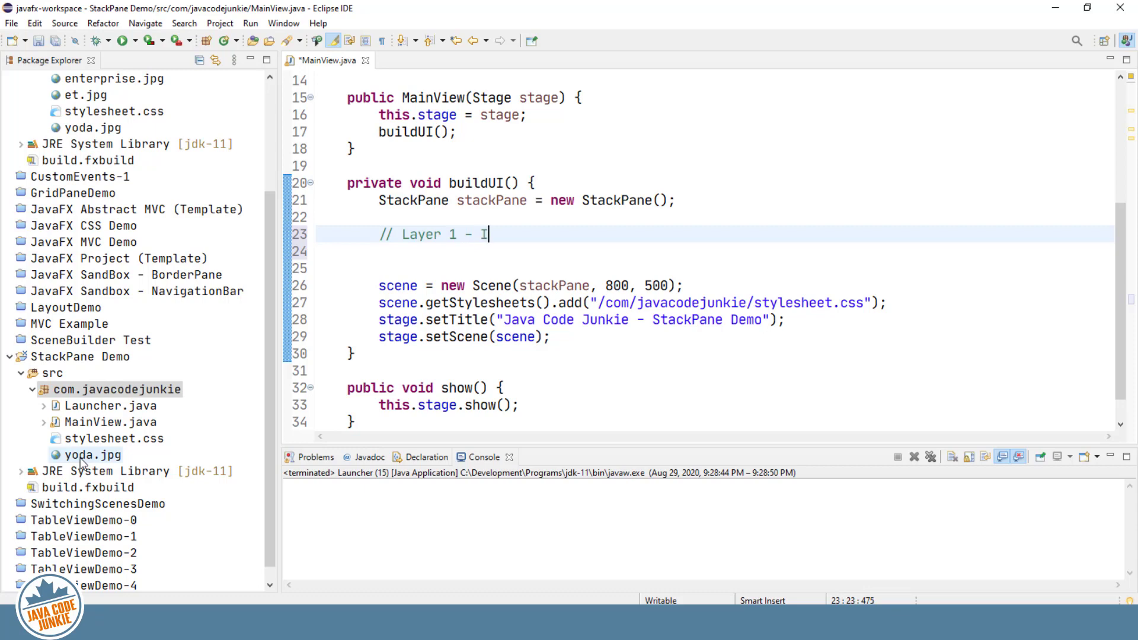
text(mage\)
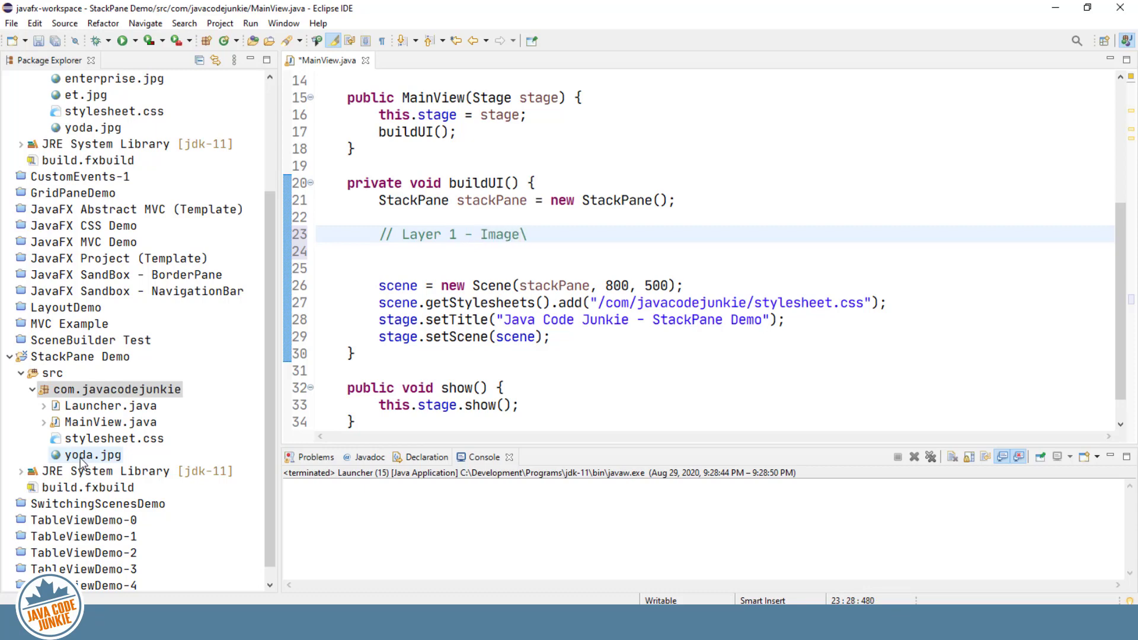
text(Im)
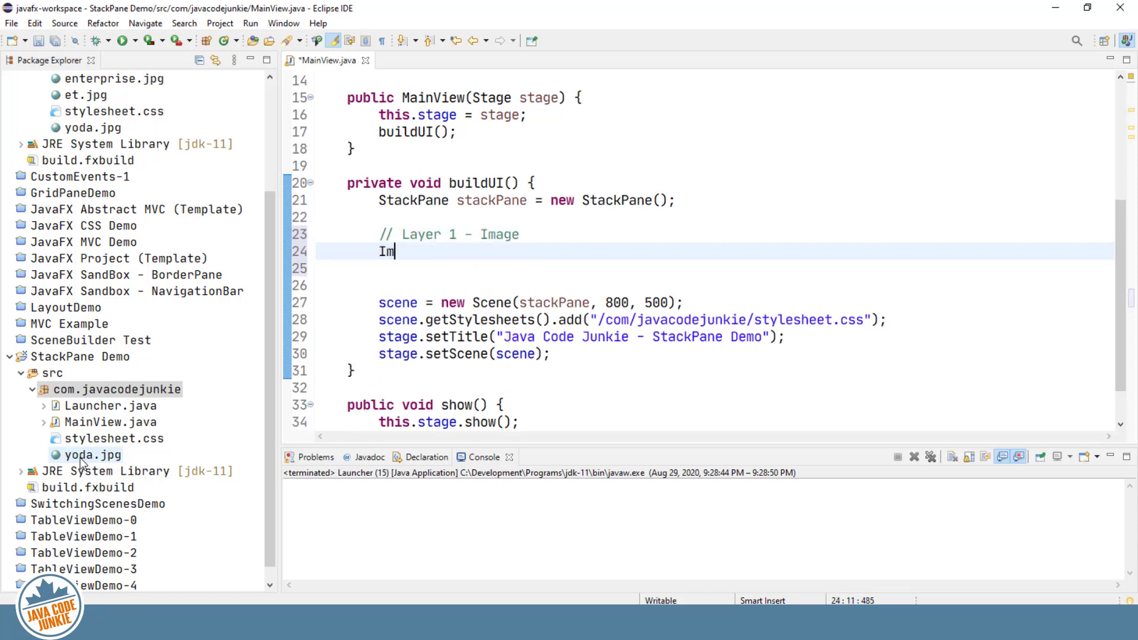
text(ageView)
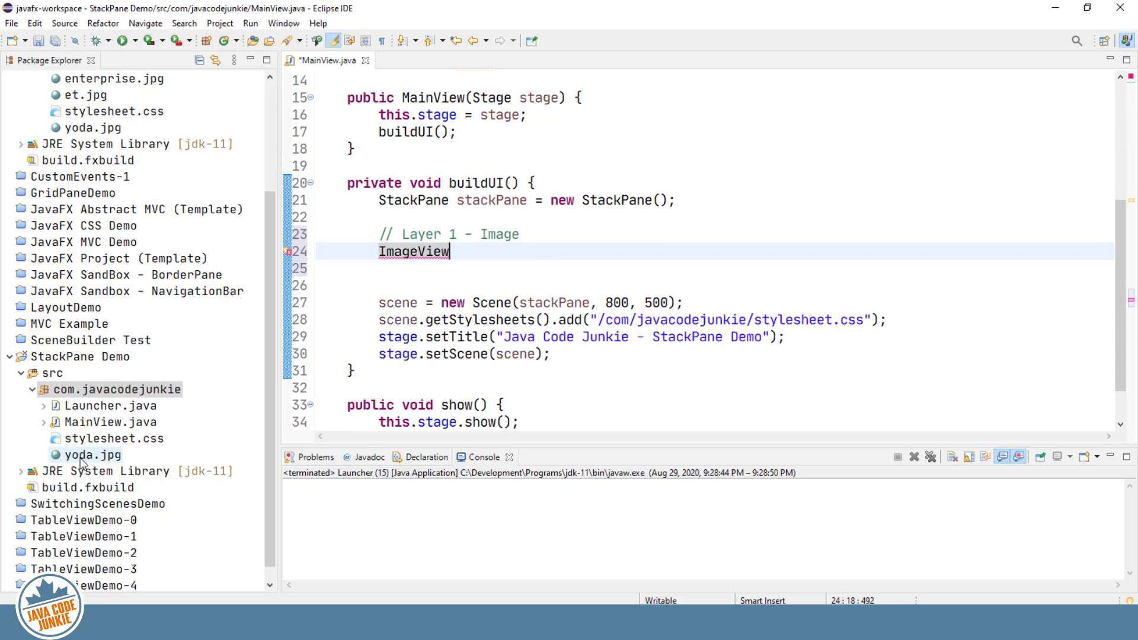
text(iview)
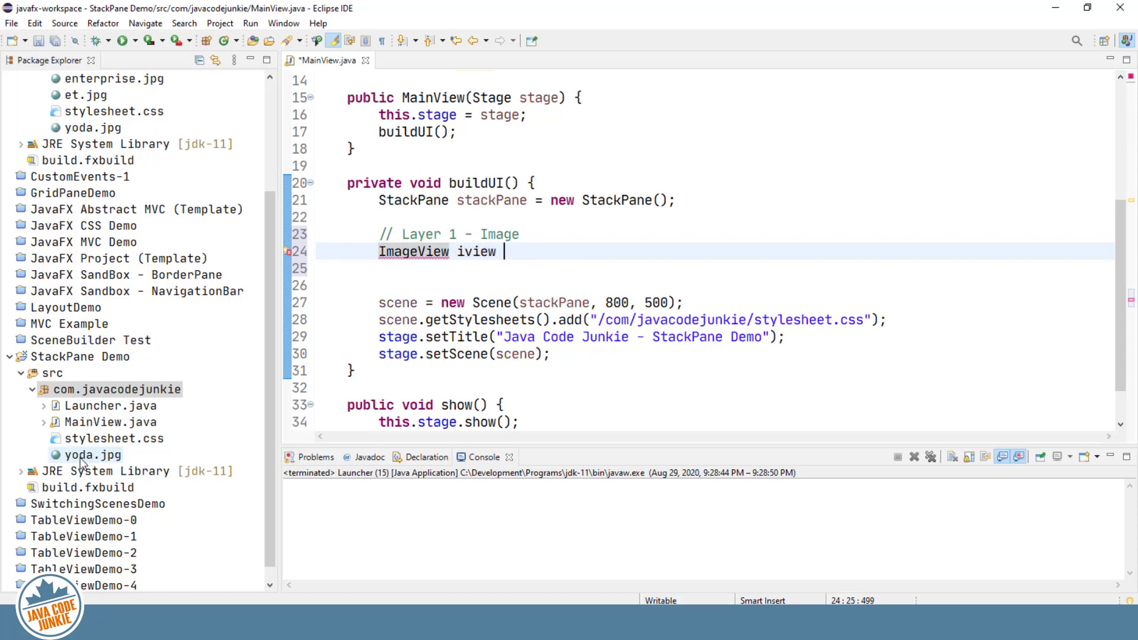
text(= new Imag)
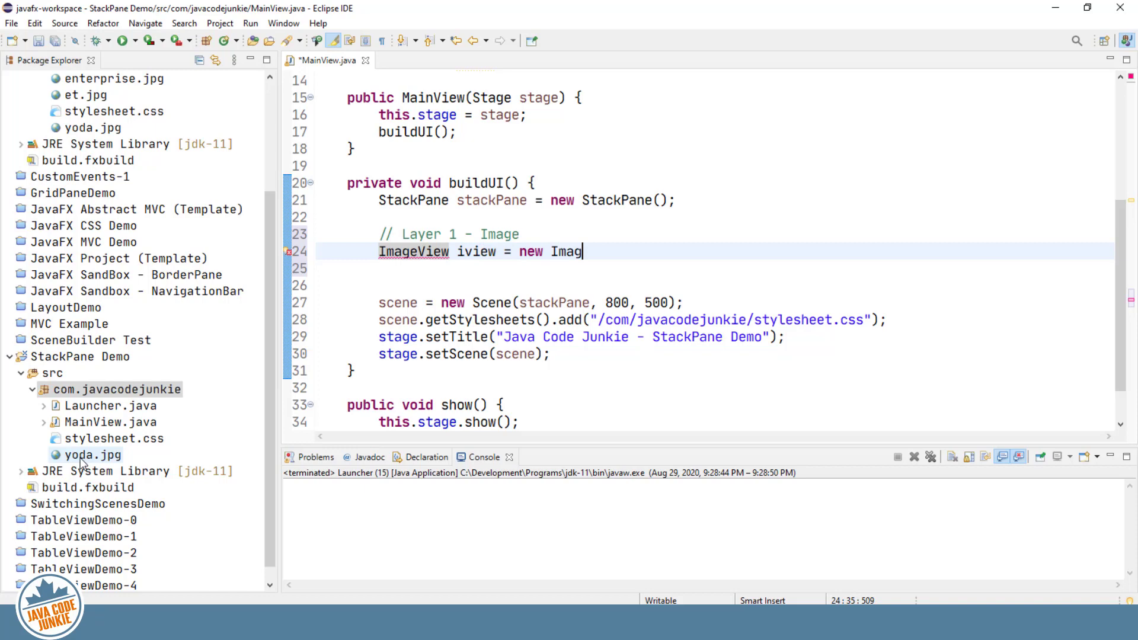
text(eView)
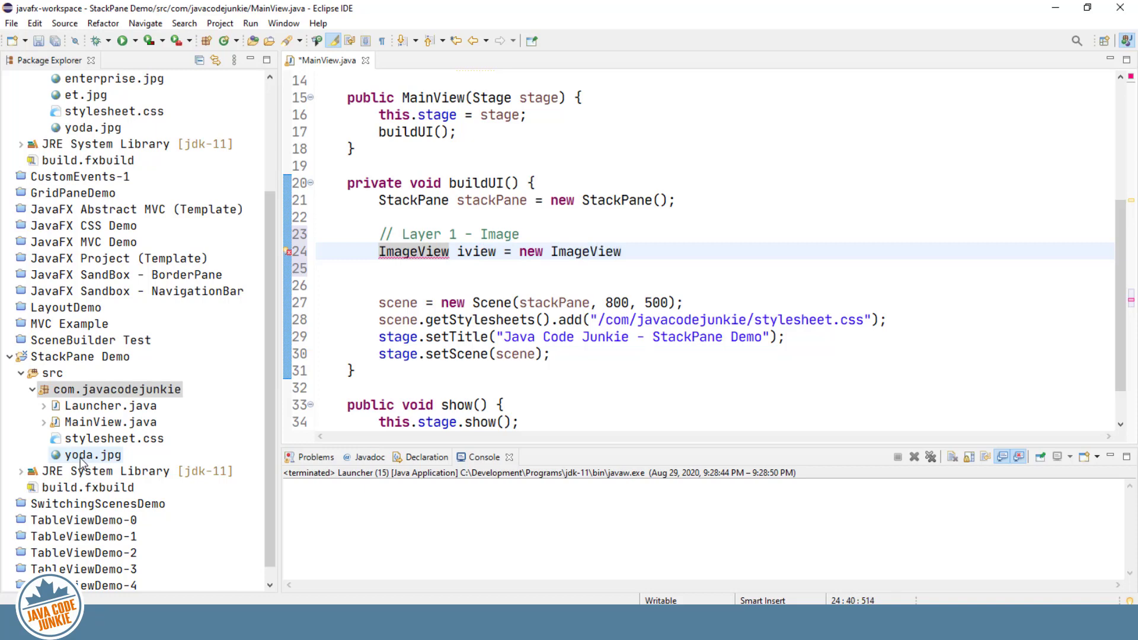
text((""))
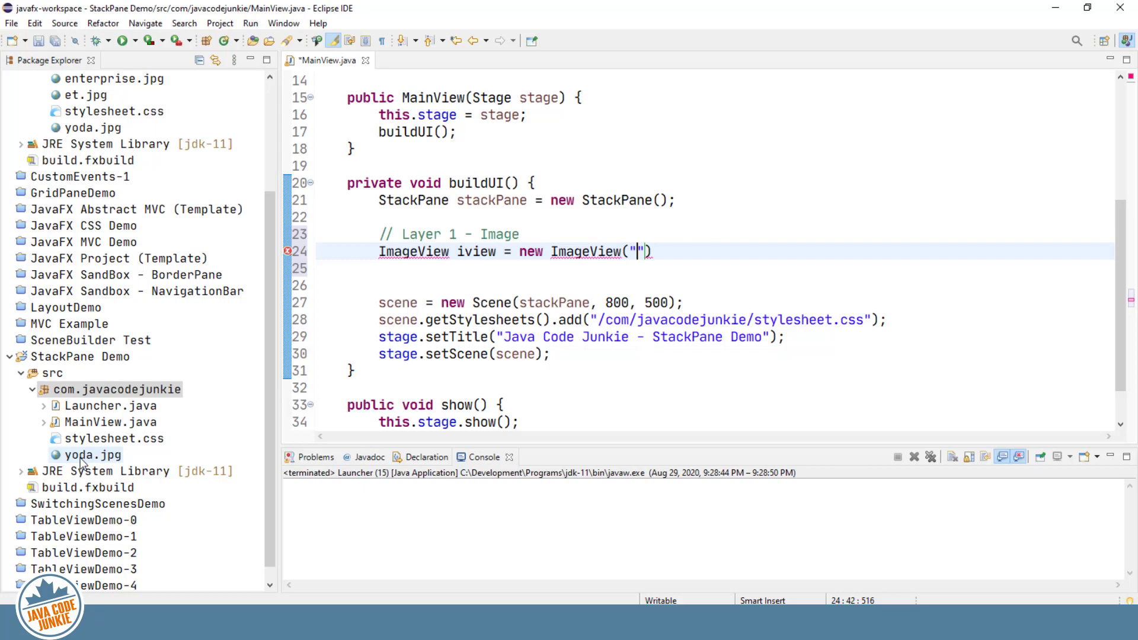
text(/com)
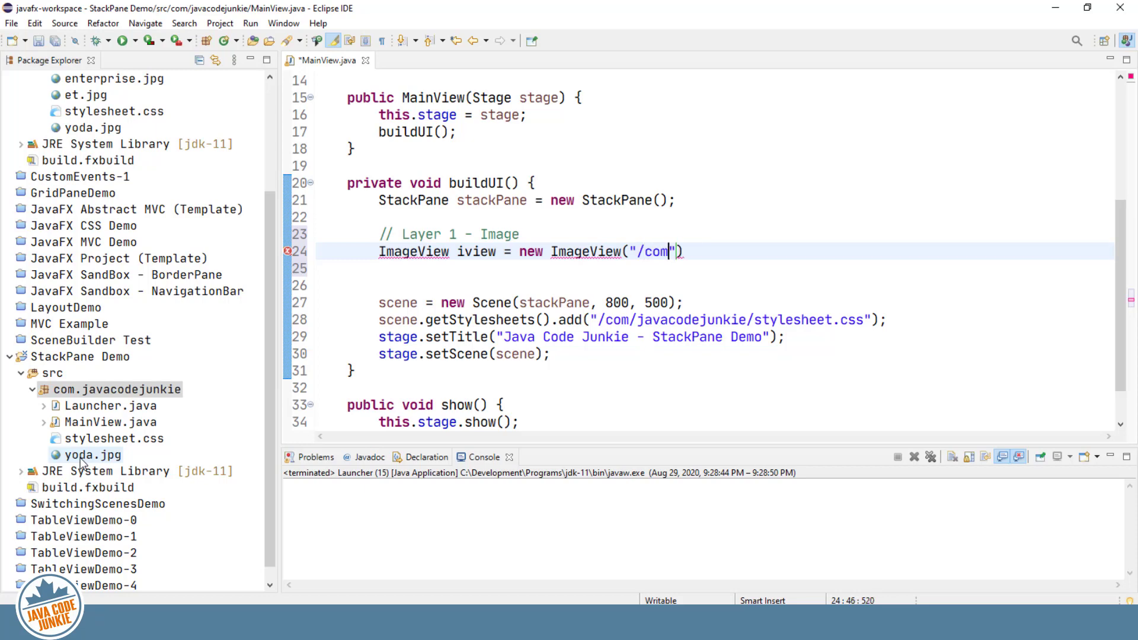
text(javacode)
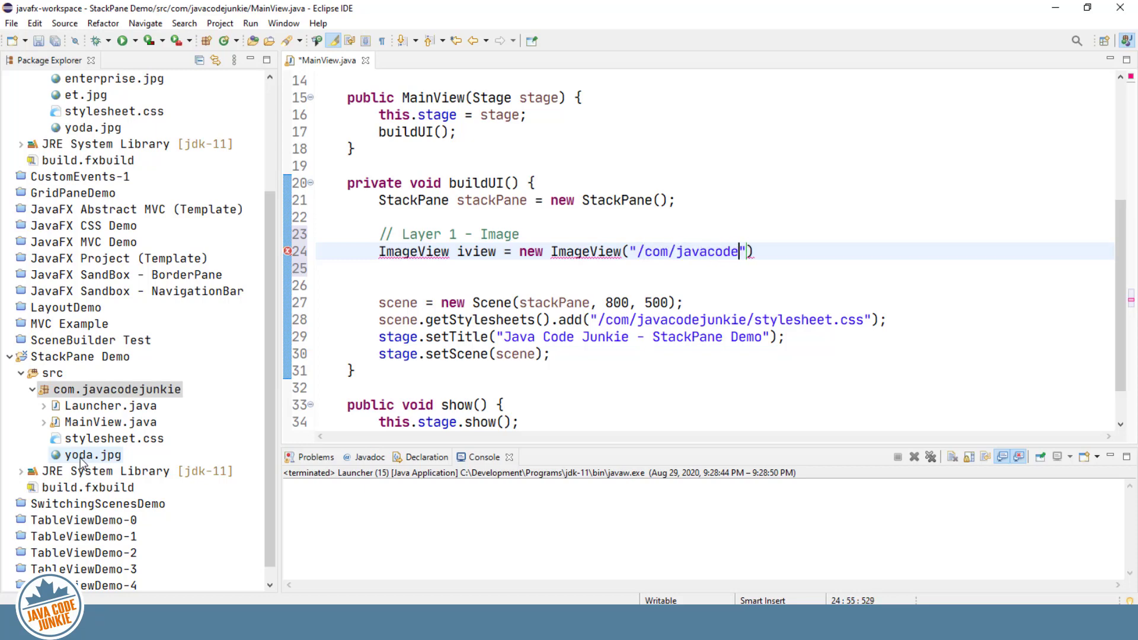
text(junki)
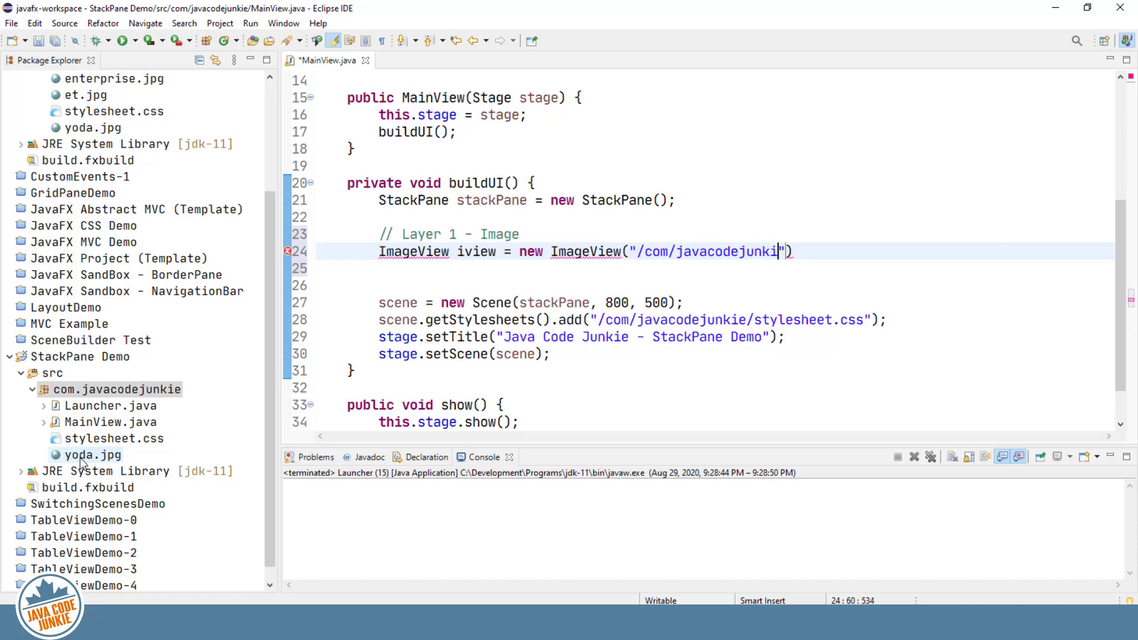
text(e/yod)
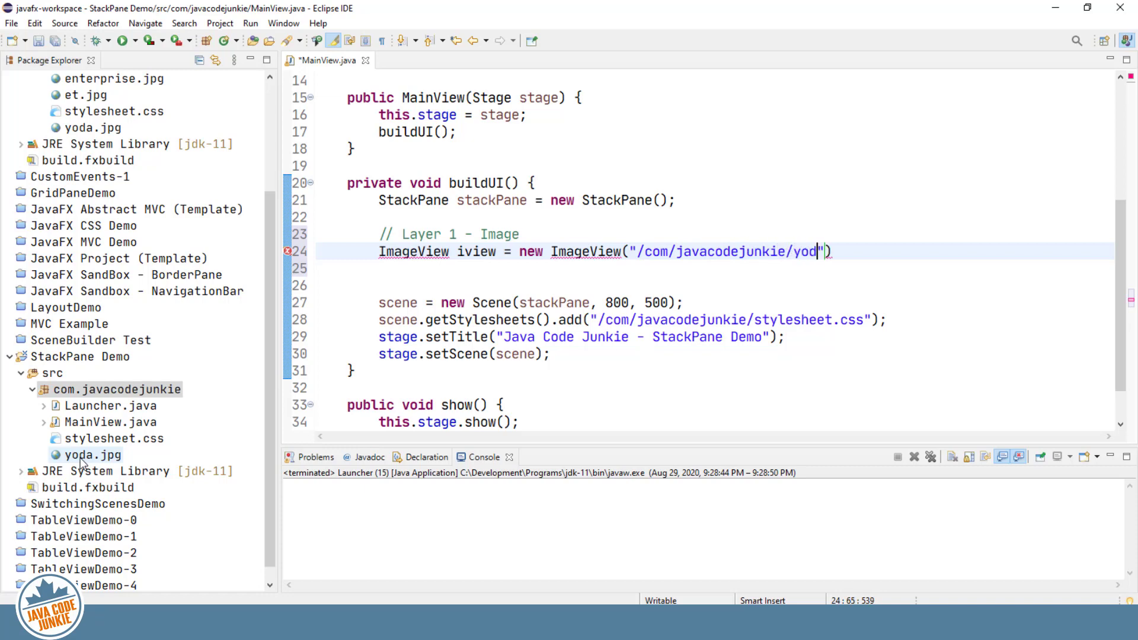
text(a.jpg)
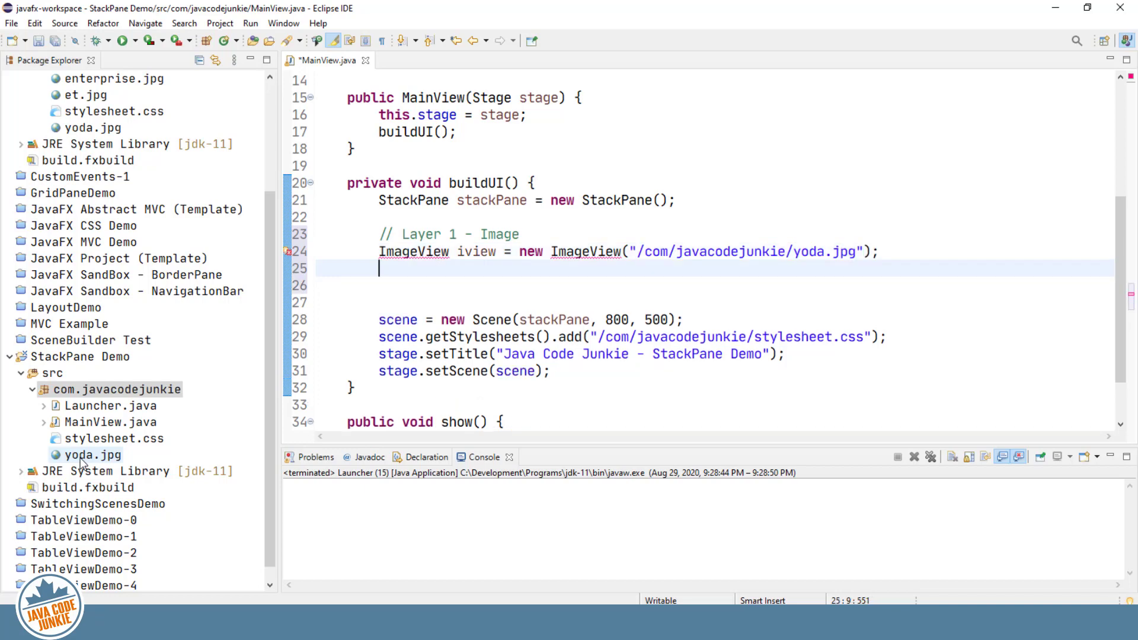
Add iview to the StackPane with stackPane.getChildren().add(iview);.
text(stackPane.get)
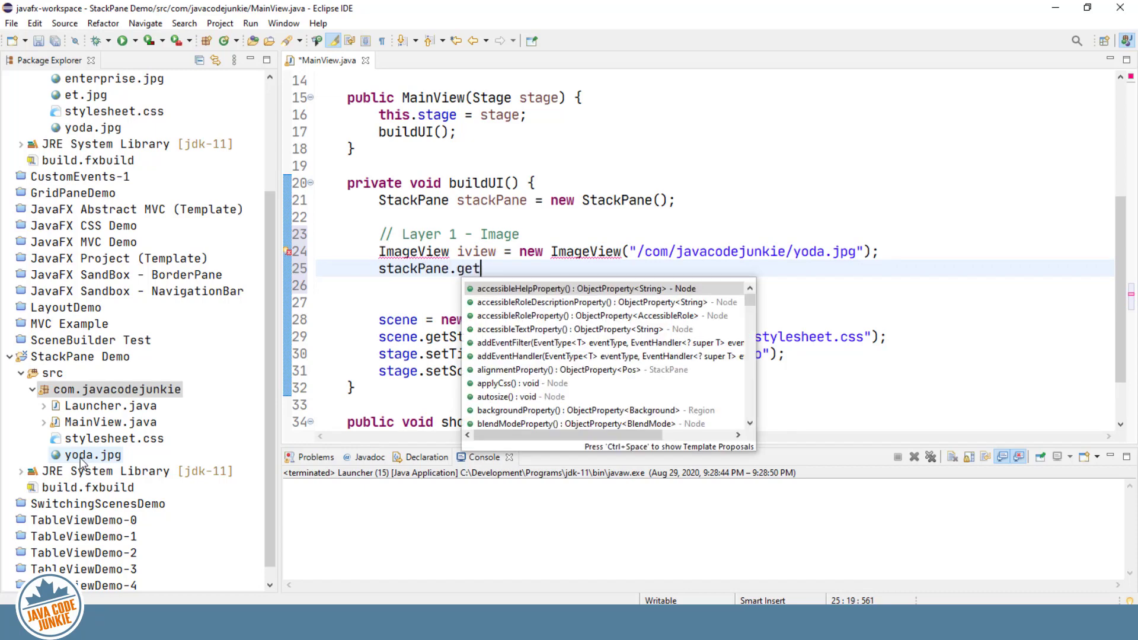
text(ch)
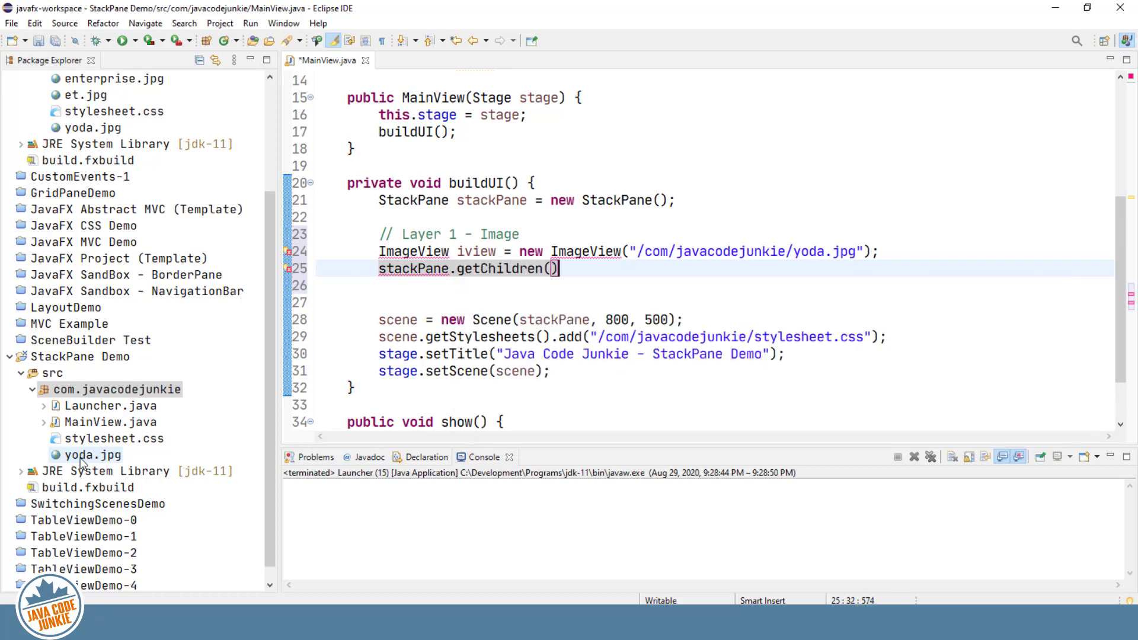
text(.a)
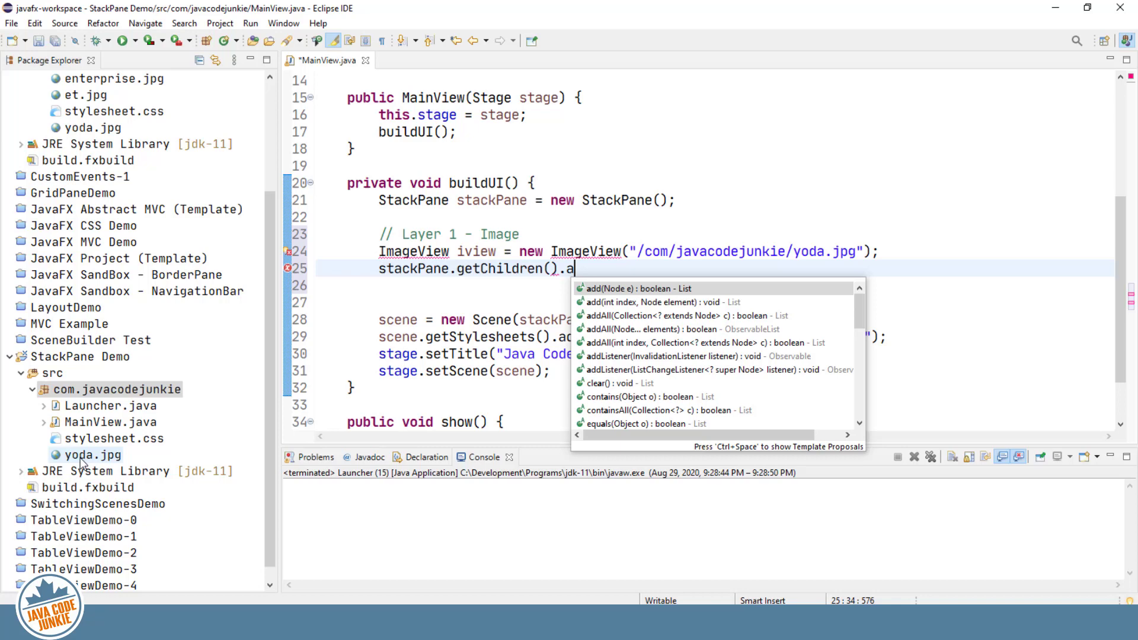
click(635, 288)
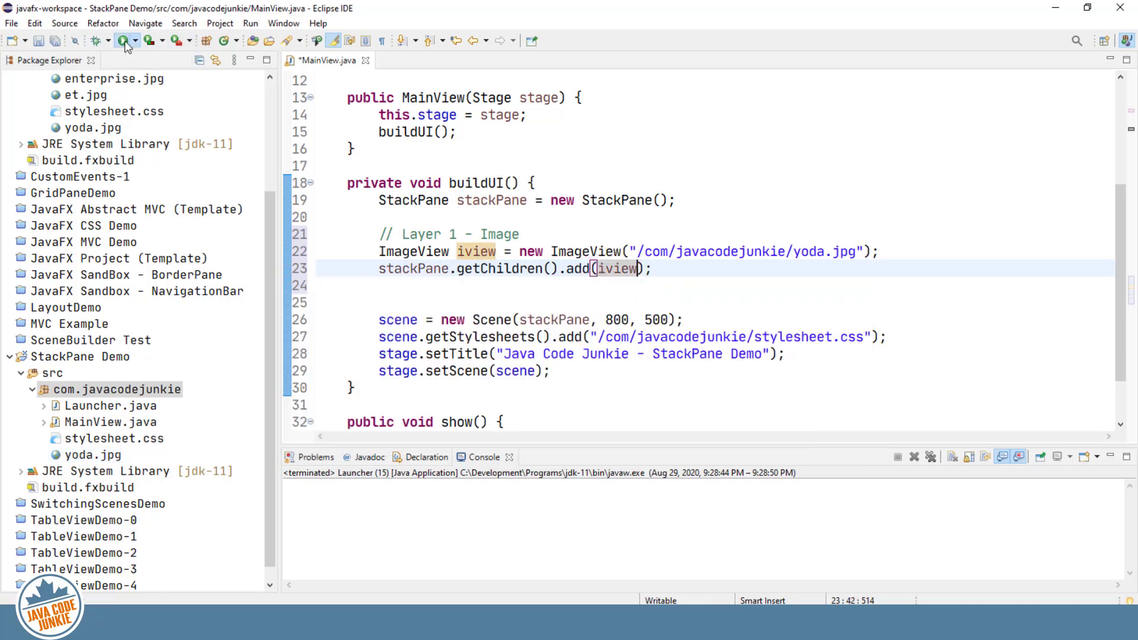
click(125, 40)
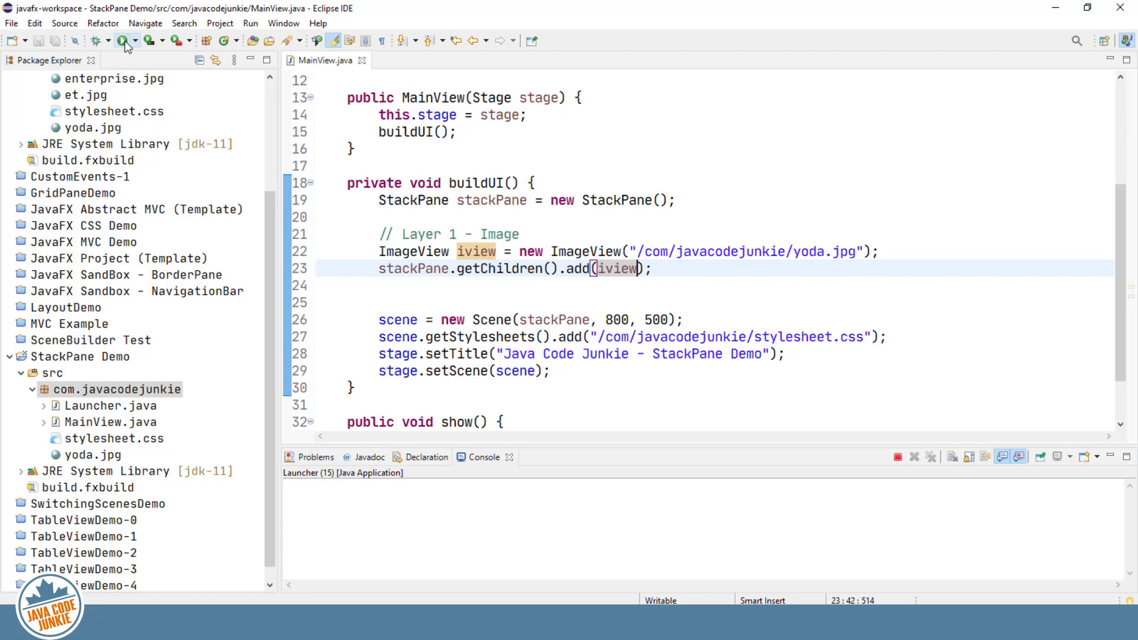
click(122, 41)
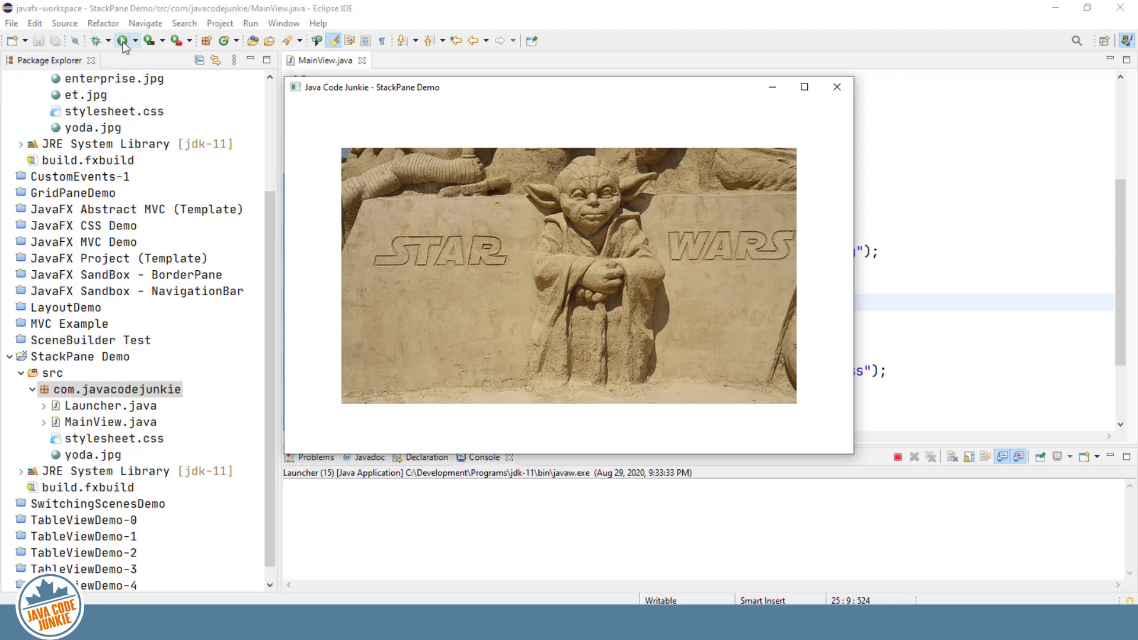
mouse_move(824, 100)
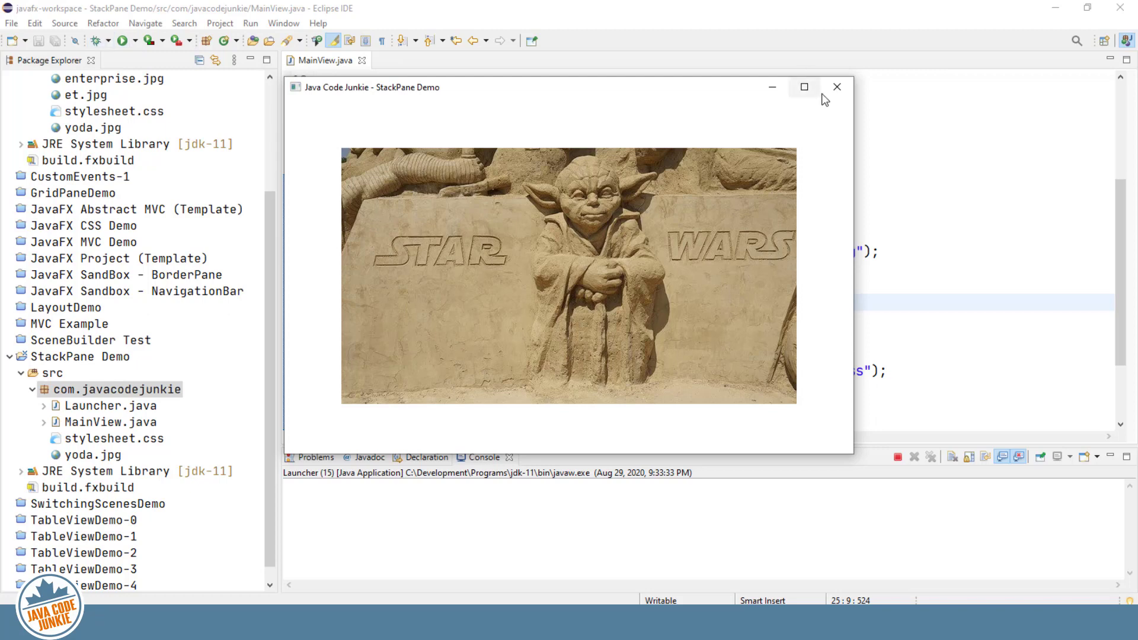
click(836, 87)
text(Labe)
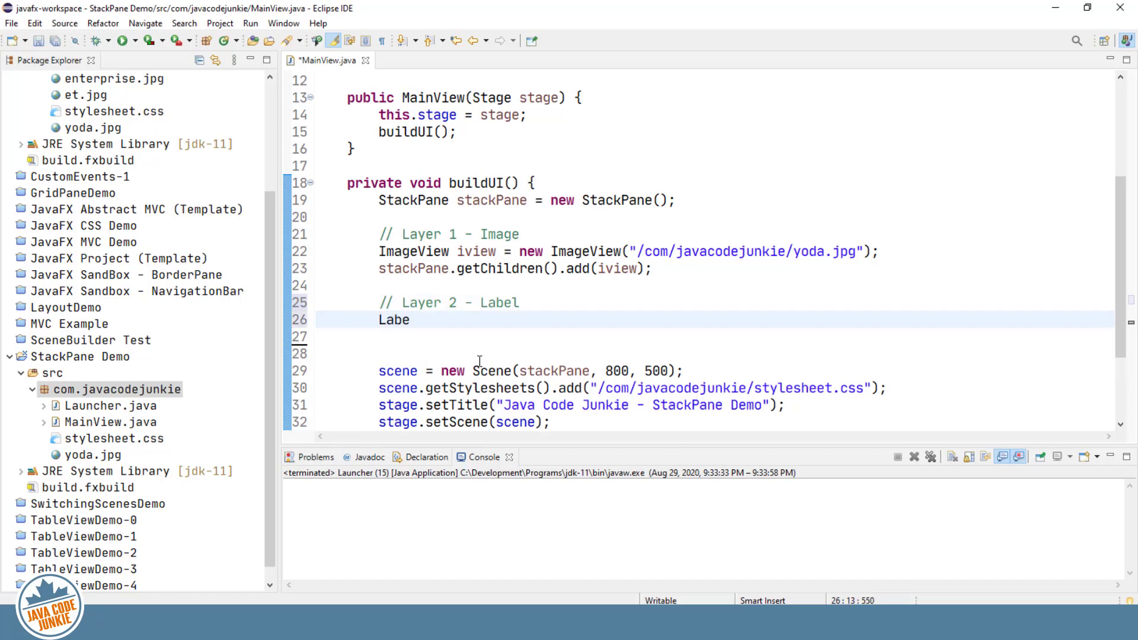
Declare the quote Label "Do, or do not! There is no try" and add it to stackPane's children.
text(l label)
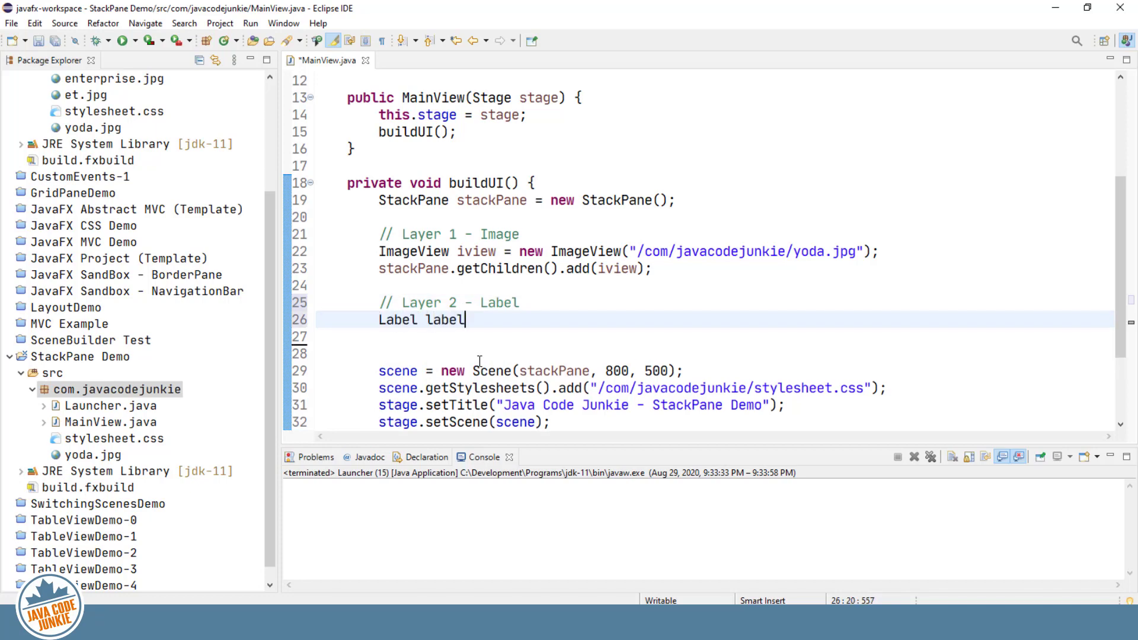
text(= new Label(" Do, or do not! There is no try");)
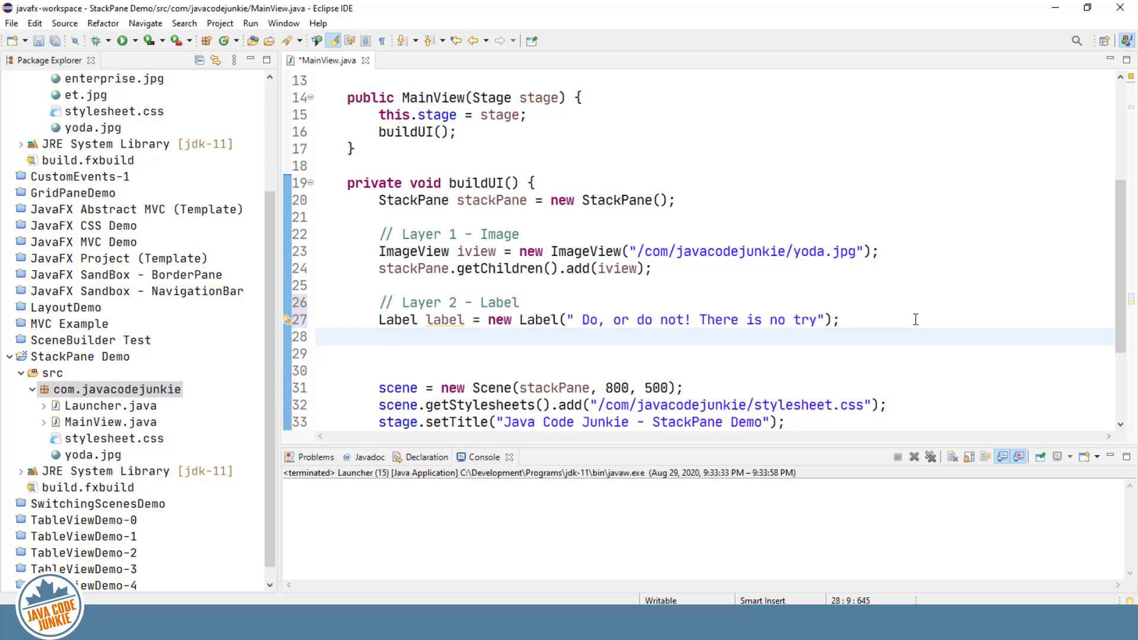
click(380, 336)
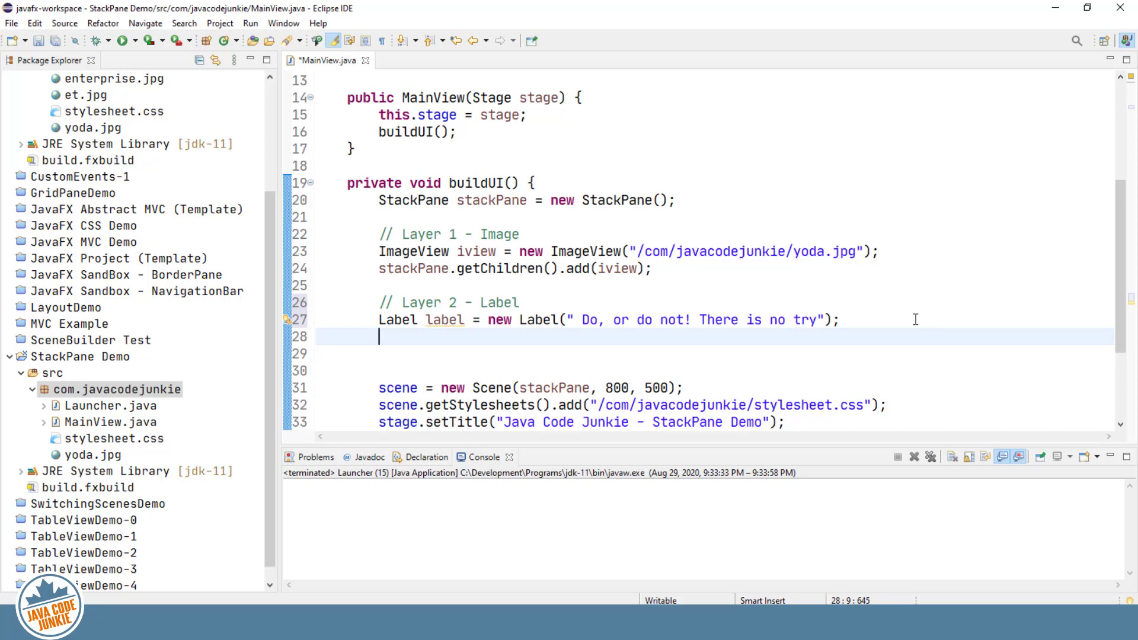
text(stackPane.getChildren()
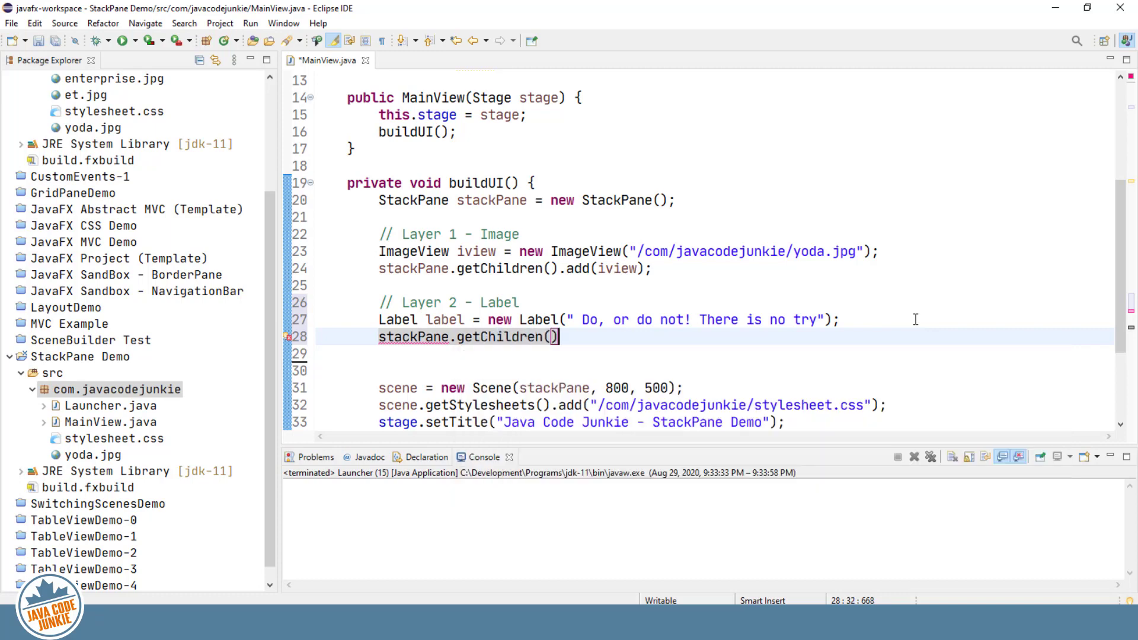
text(.add(e)
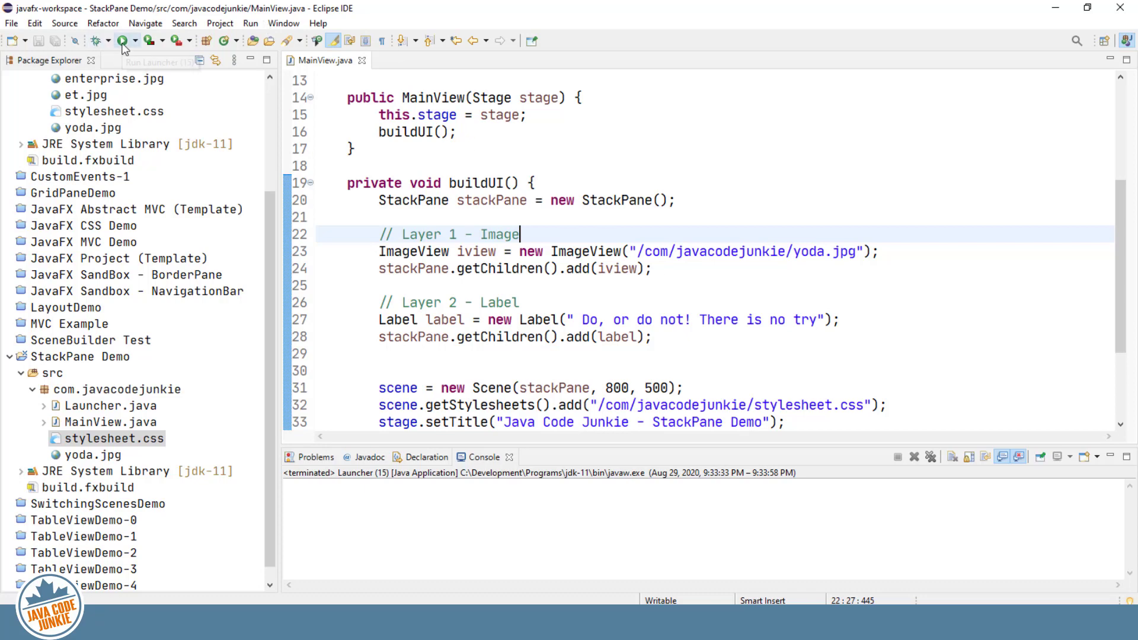
click(122, 40)
text(! )
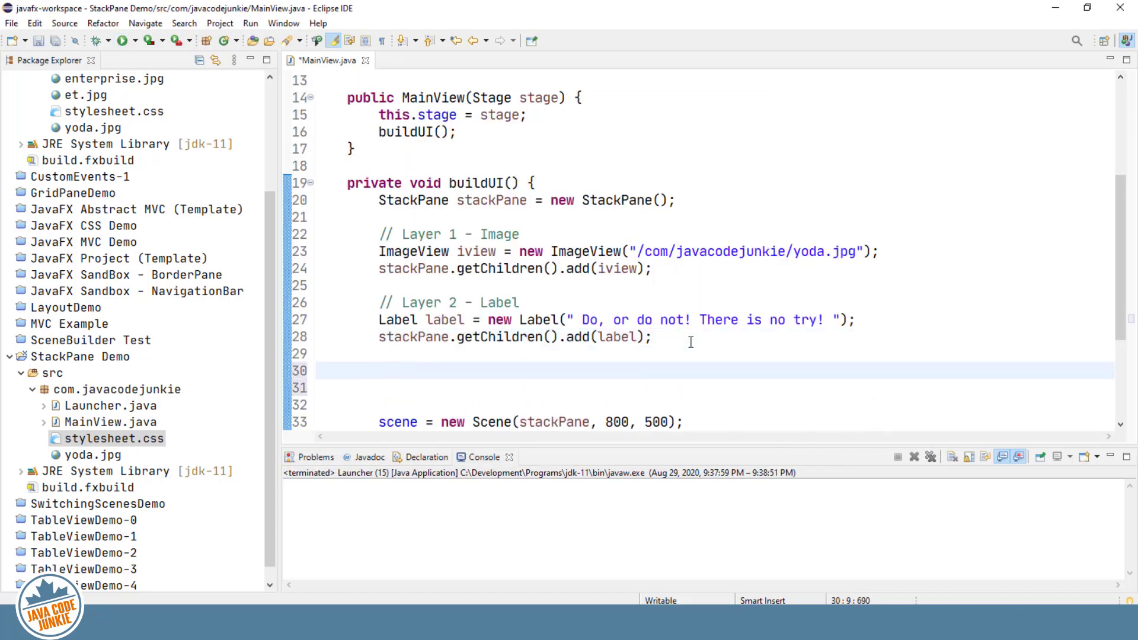
Add a Layer 3 - Button comment, create Button "Click" and add it to stackPane's children.
text(// Layer)
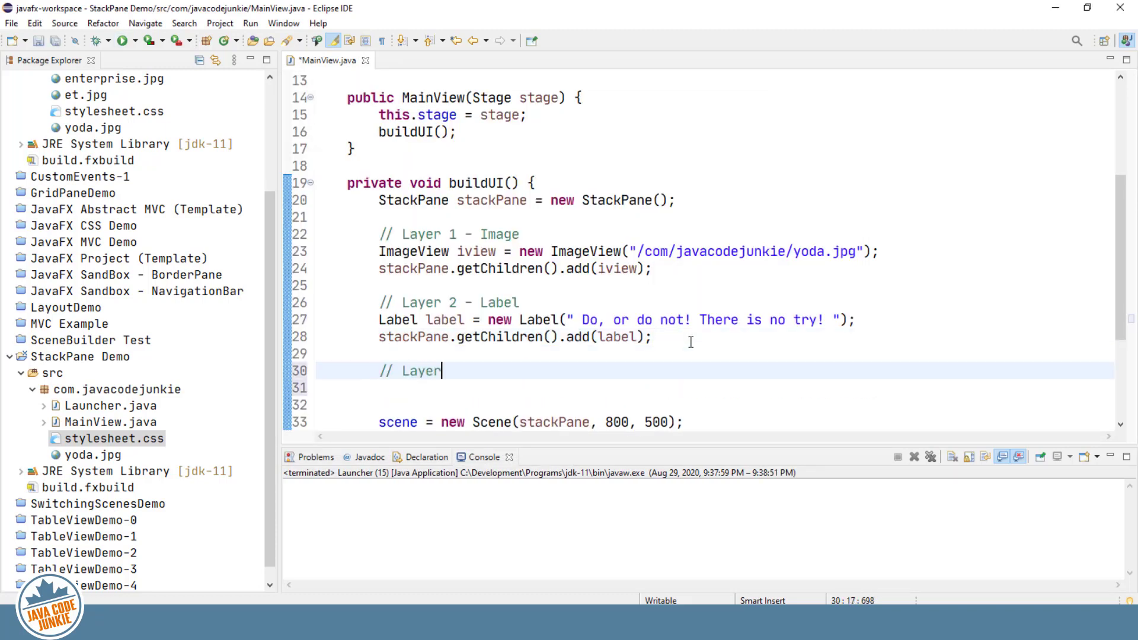
text(3 - Button)
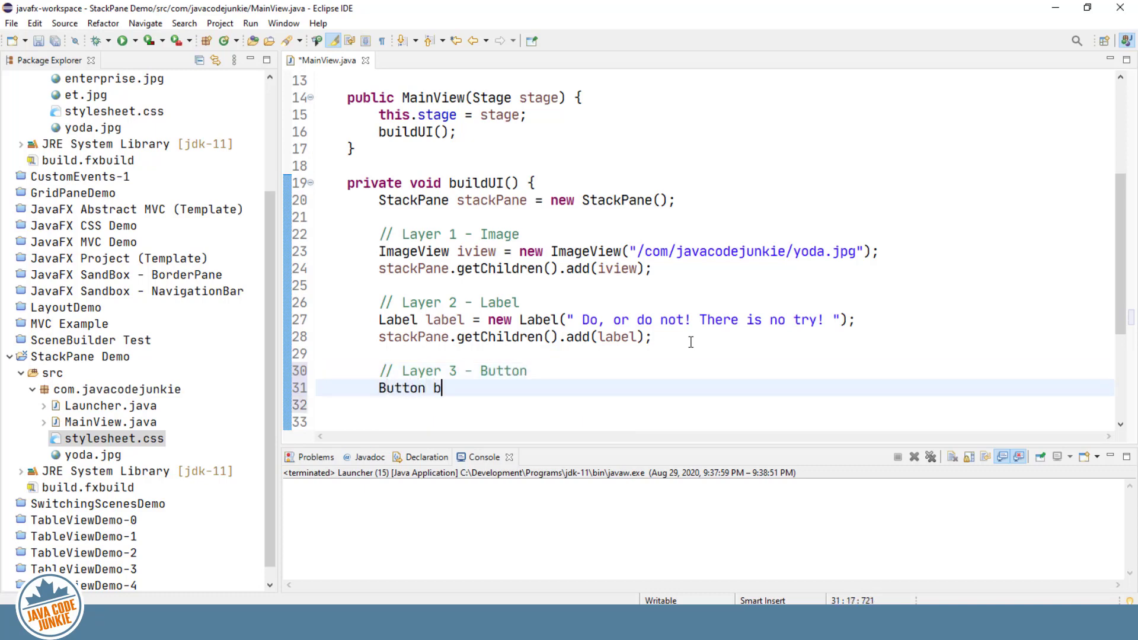
text(utton = ne)
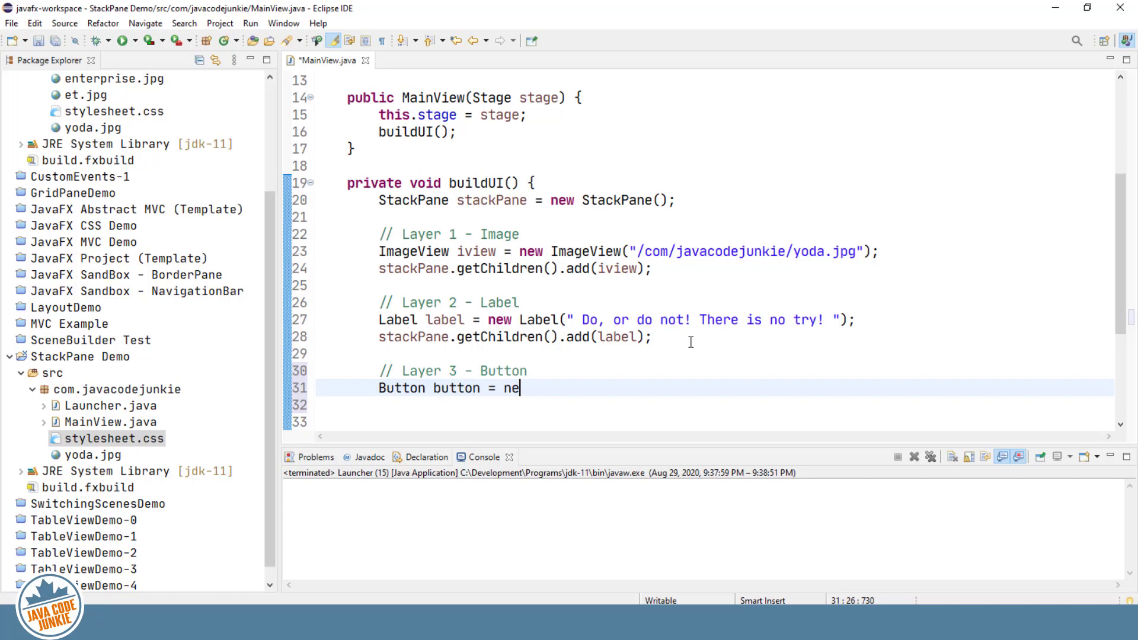
text(w Button("Cl)
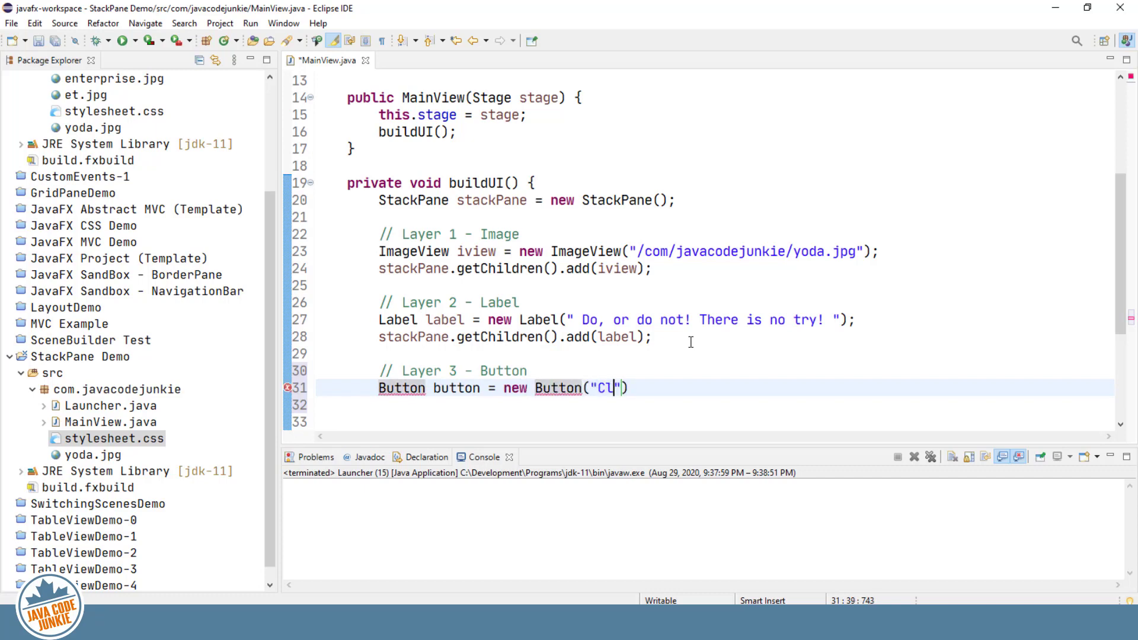
text(ick)
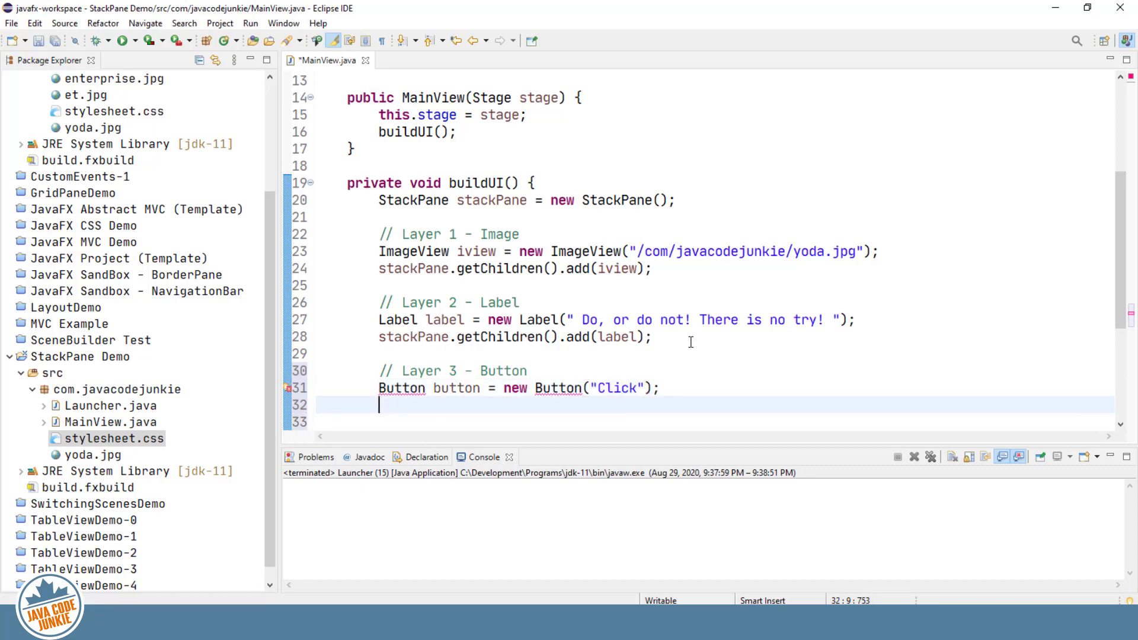
text(stackPane.getChildren().add(button);)
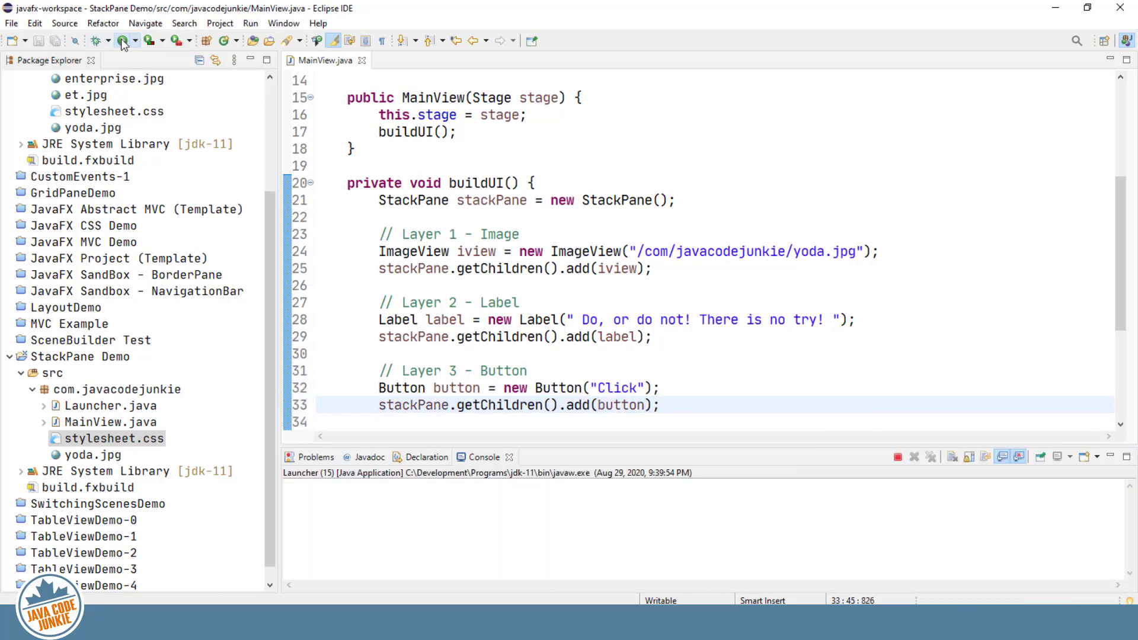
click(123, 41)
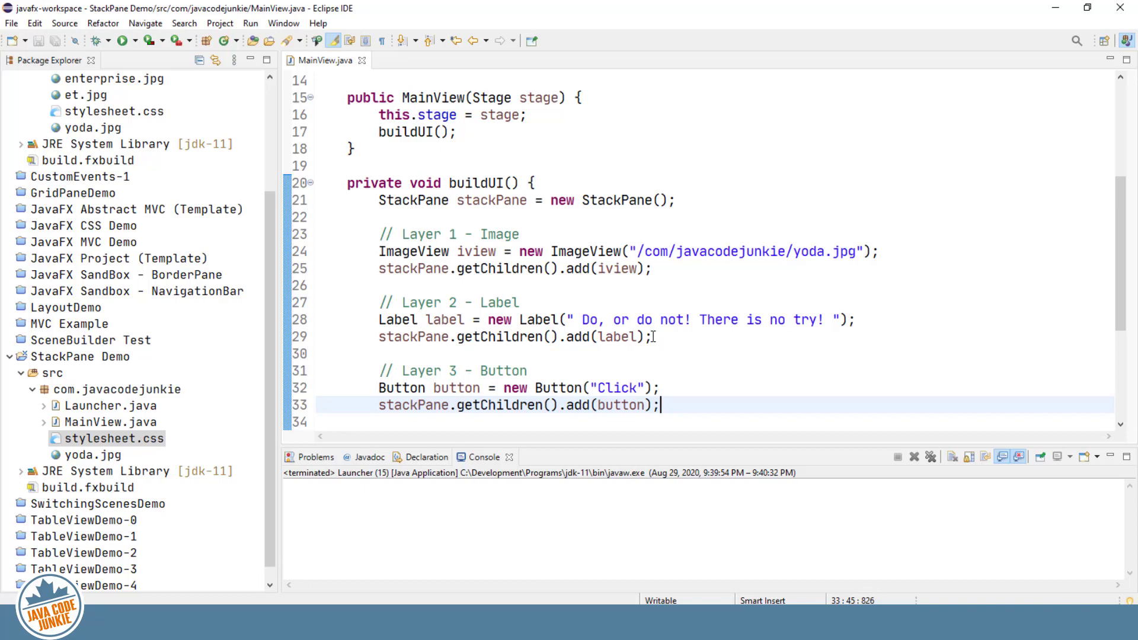
Add StackPane.setAlignment(label, Pos.BOTTOM_CENTER); after the label code.
click(653, 335)
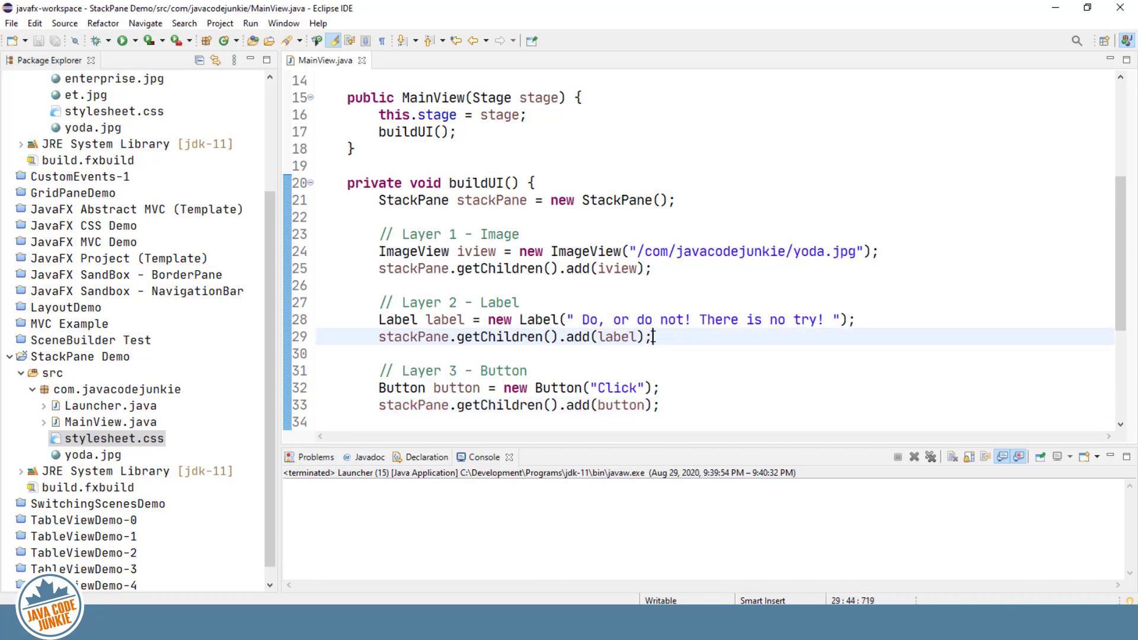
key(Return)
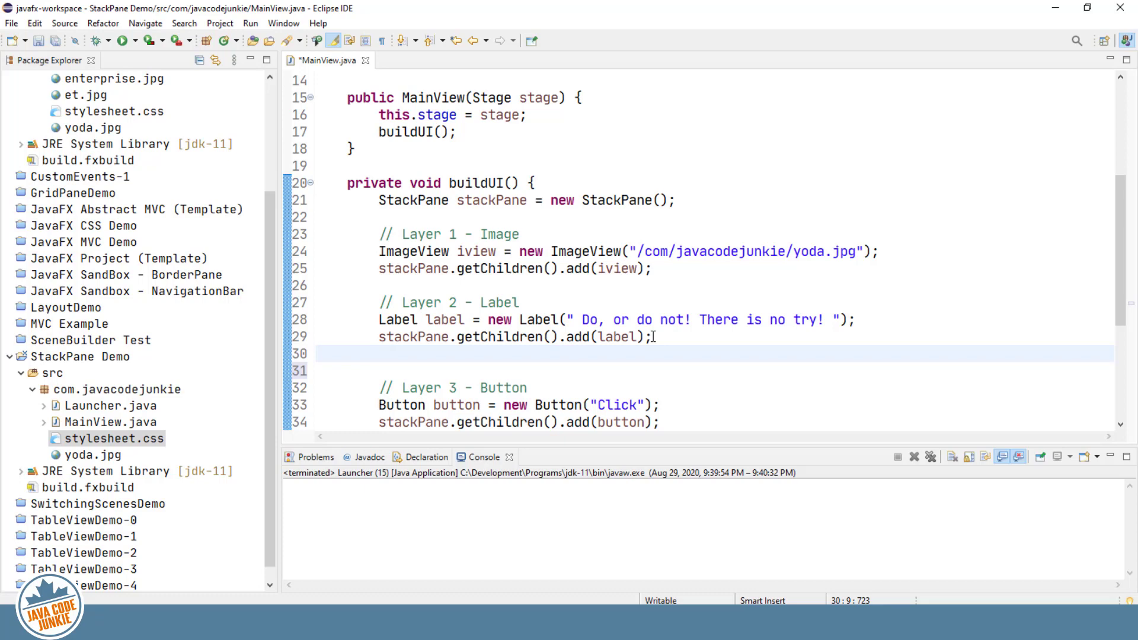
click(378, 353)
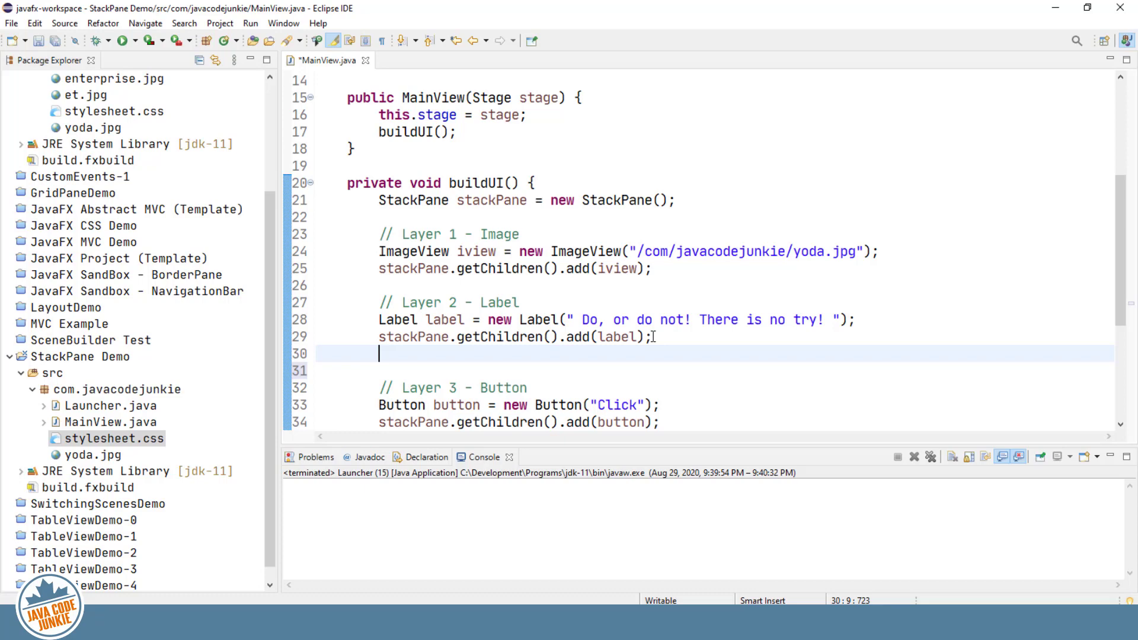
text(StackPan)
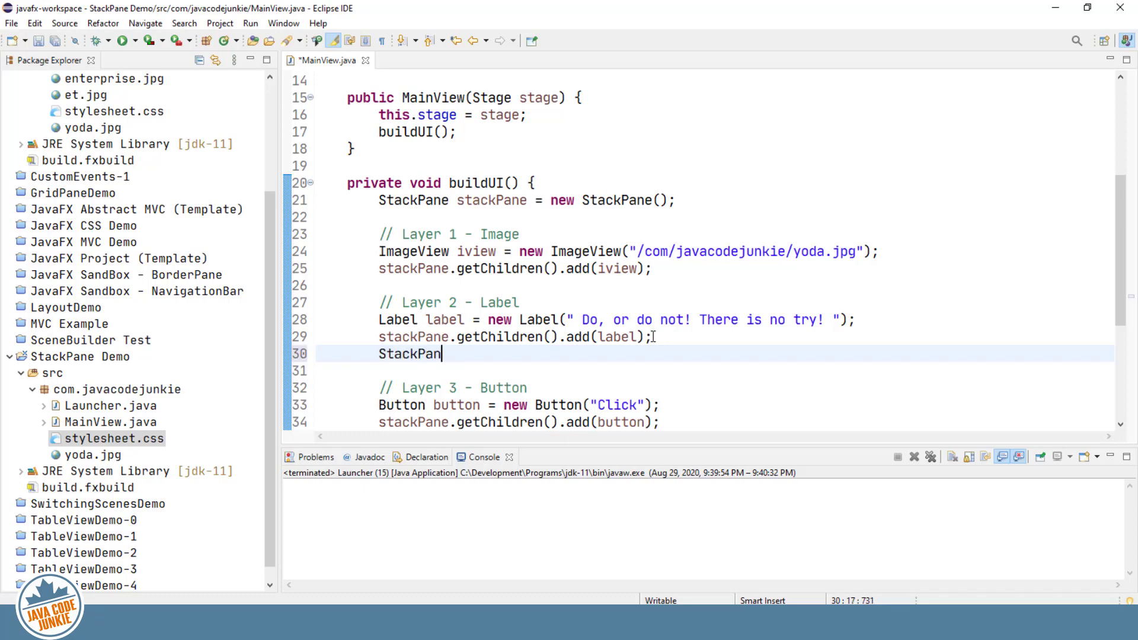
text(e.setAlignment(label, Pos.BOTTOM_CENTER);)
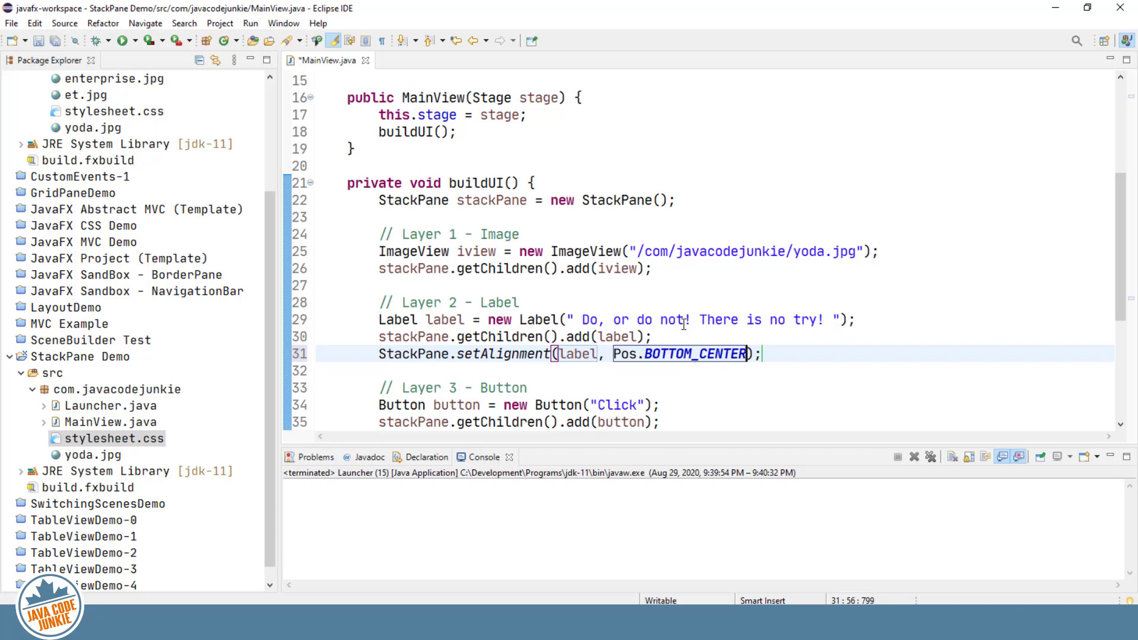
Run the app to check the quote sits below the image, then close it.
click(121, 40)
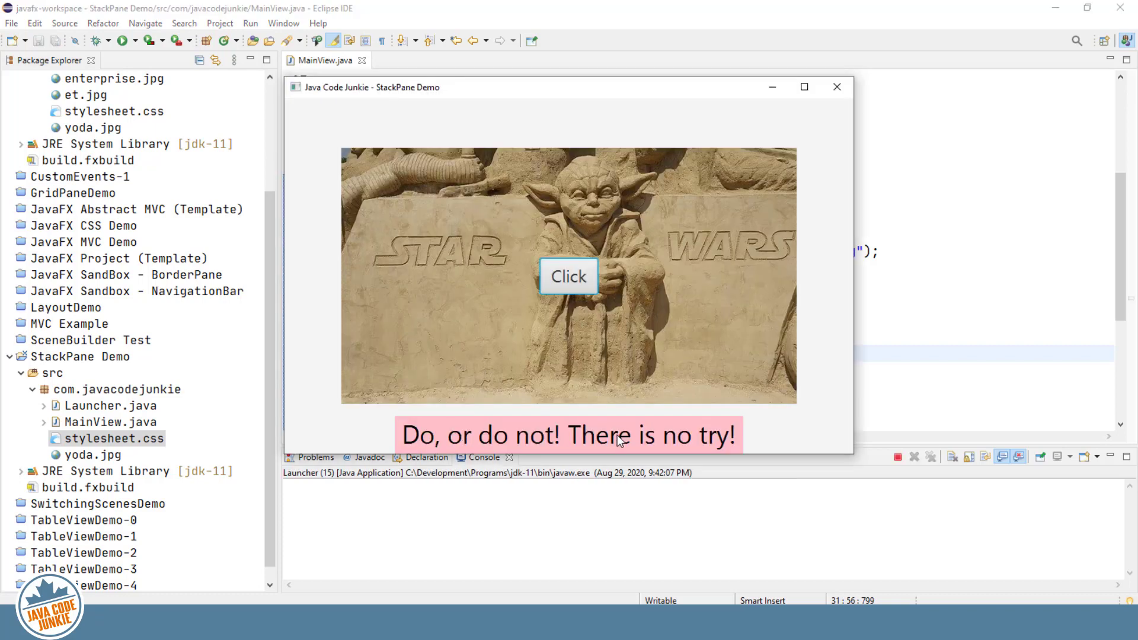
click(836, 86)
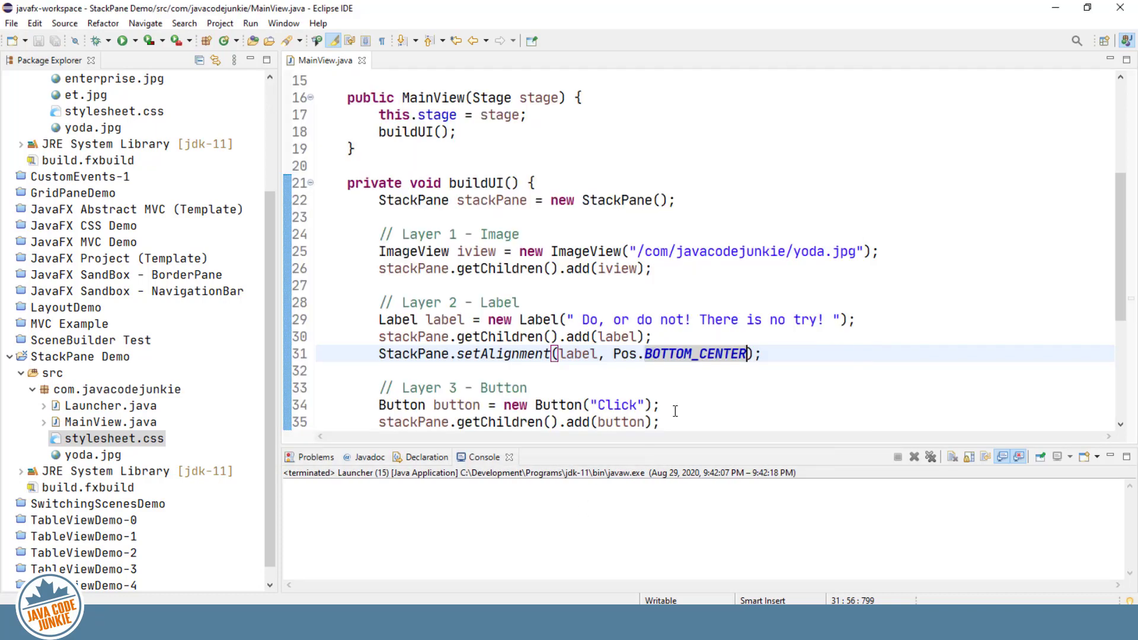
Add StackPane.setAlignment(button, Pos.TOP_RIGHT); after the button code.
scroll(down, 3)
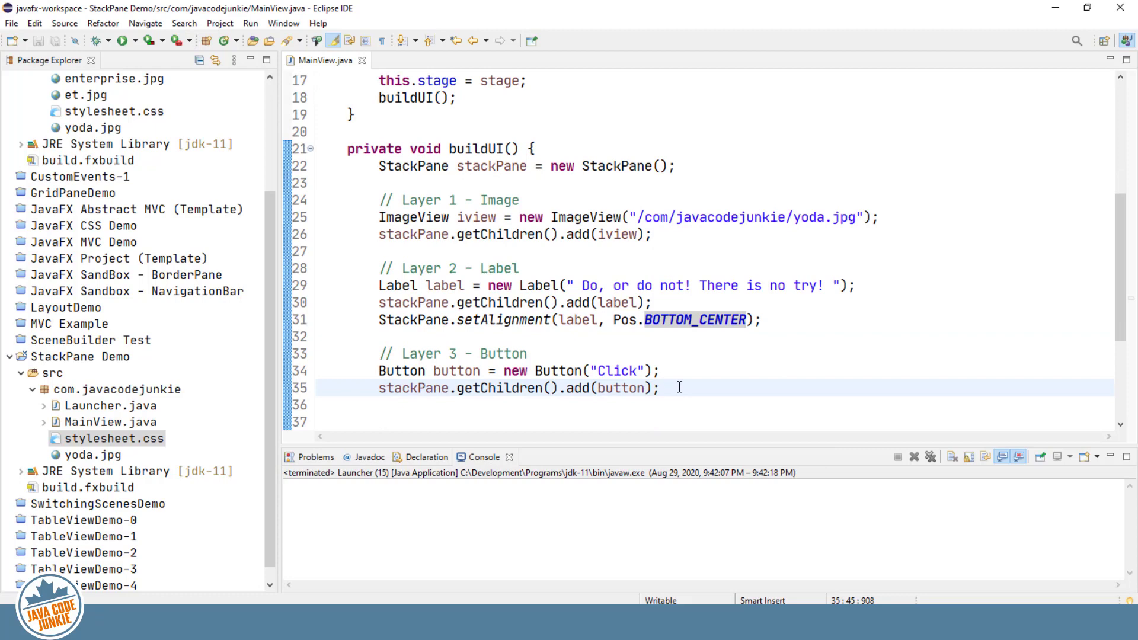
key(Return)
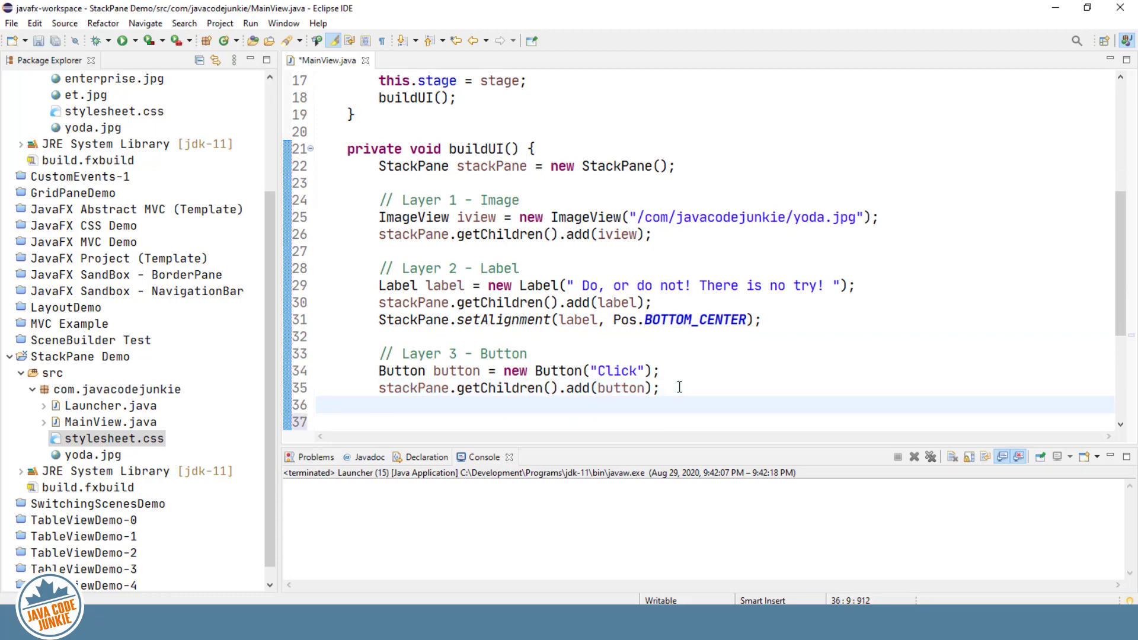
text(StackPane.s)
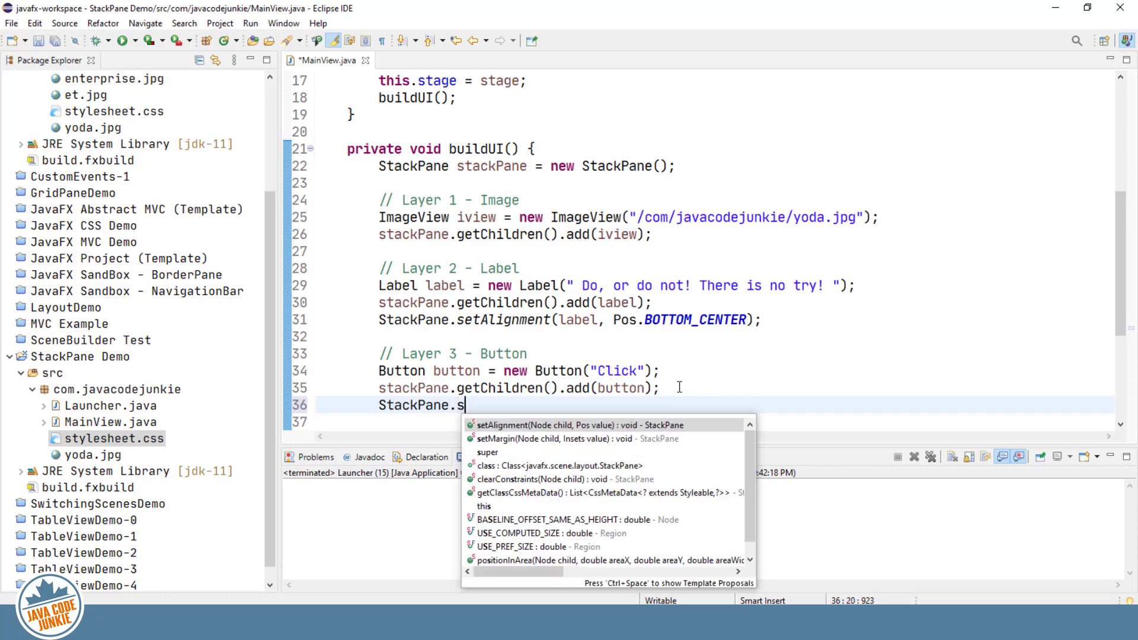
click(551, 424)
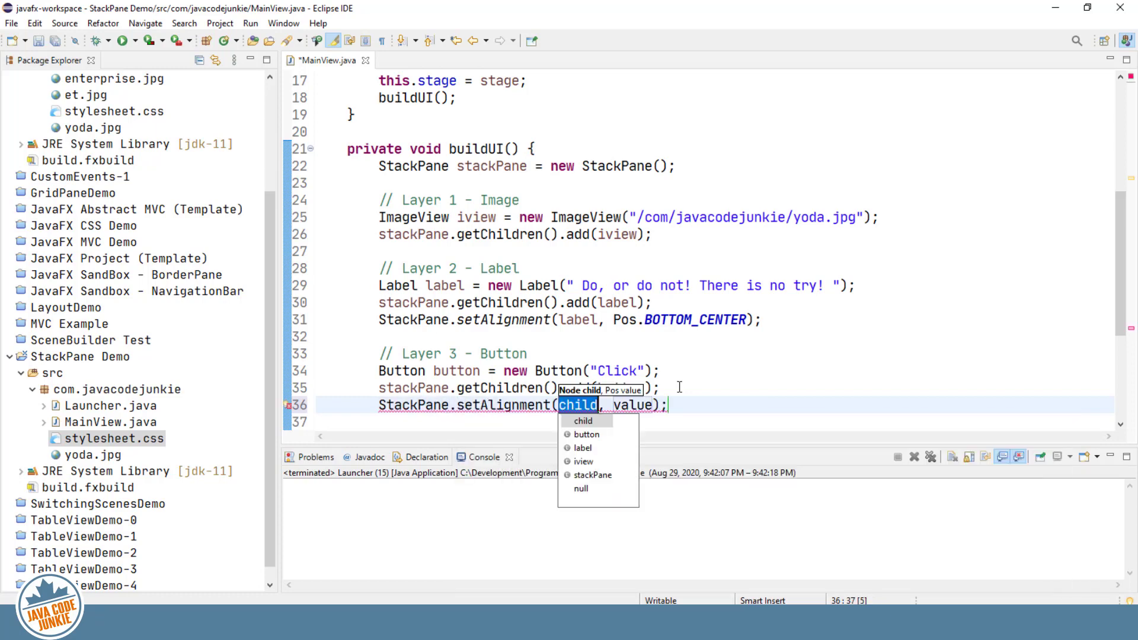
text(button)
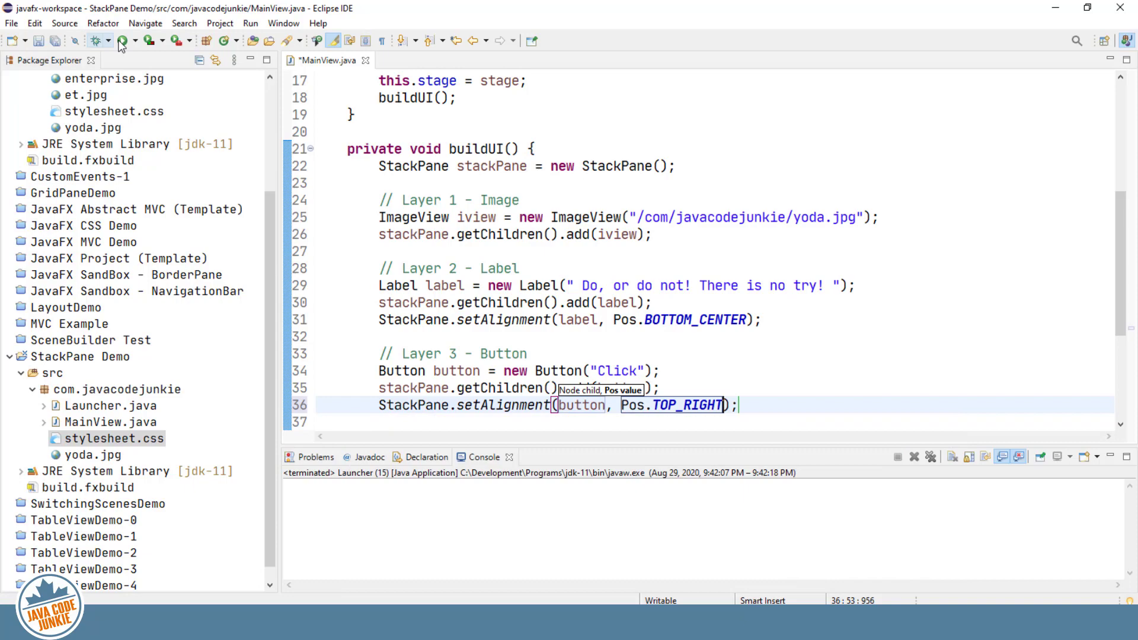
Run the app to check Click appears top right, then close it.
click(121, 41)
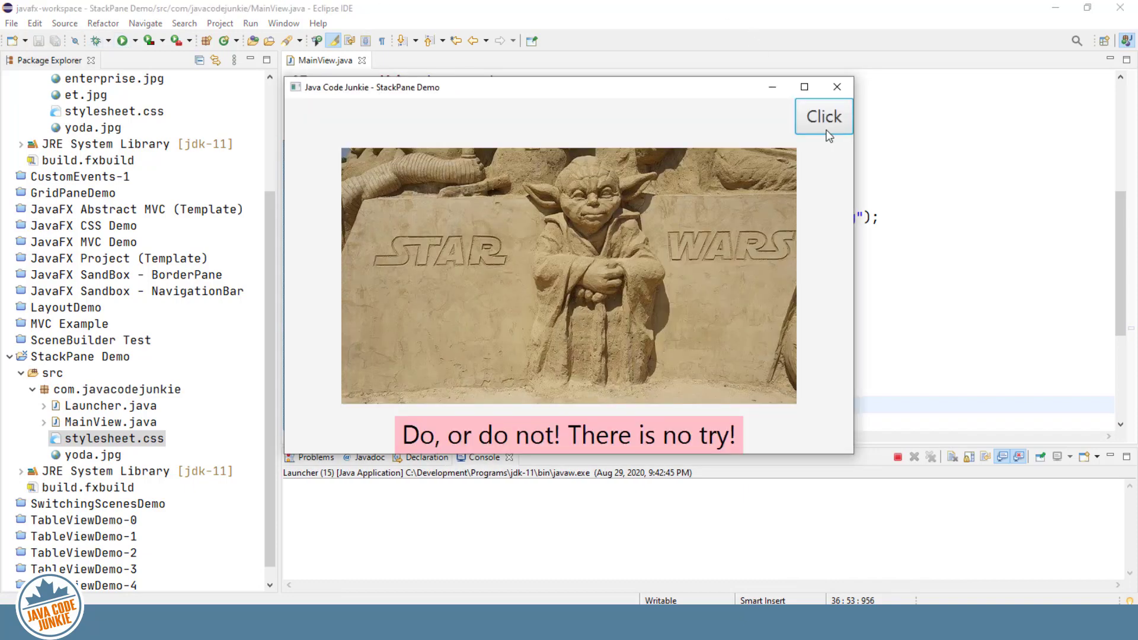
mouse_move(837, 86)
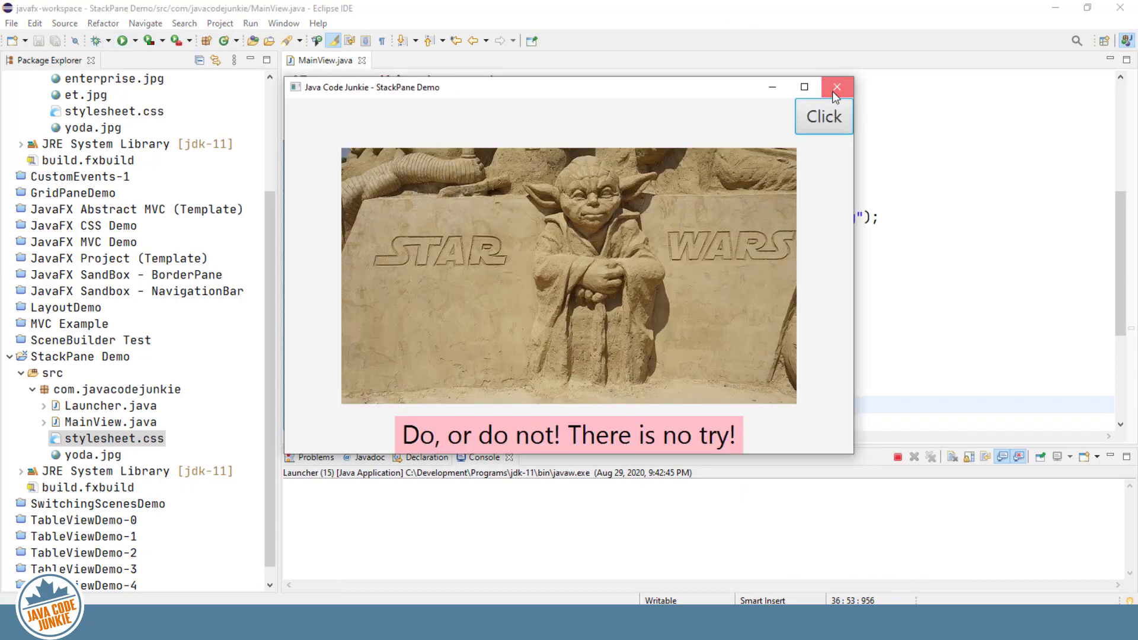
click(836, 86)
text(button.setOnAction();)
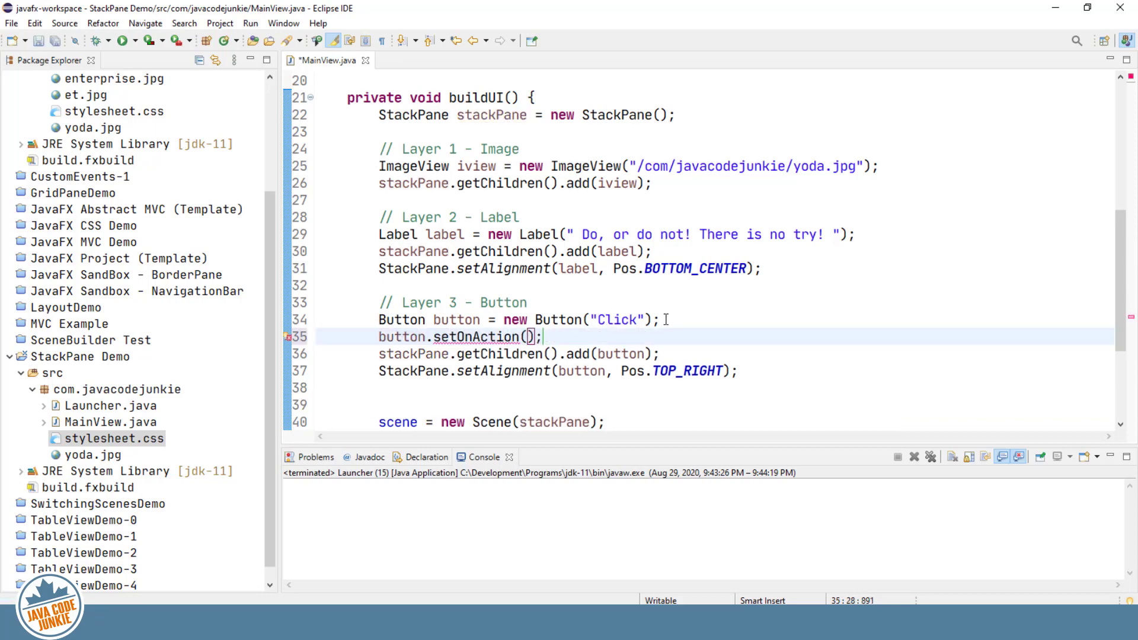
Make setOnAction set the label to "Always pass on what you have learned" and run the app.
text(e ->)
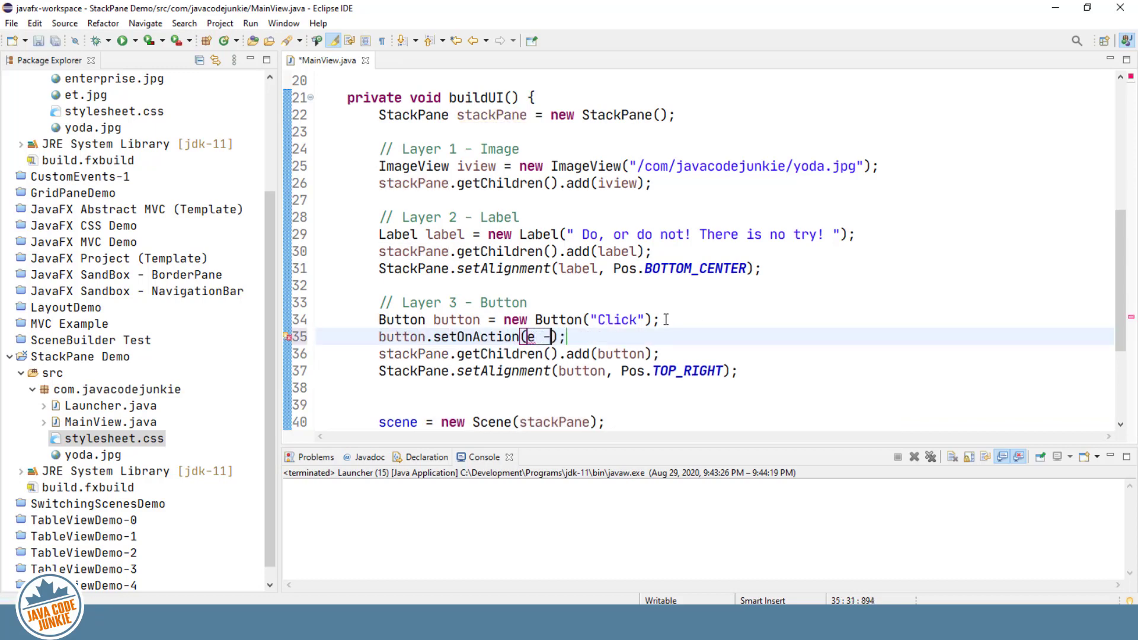
text(->)
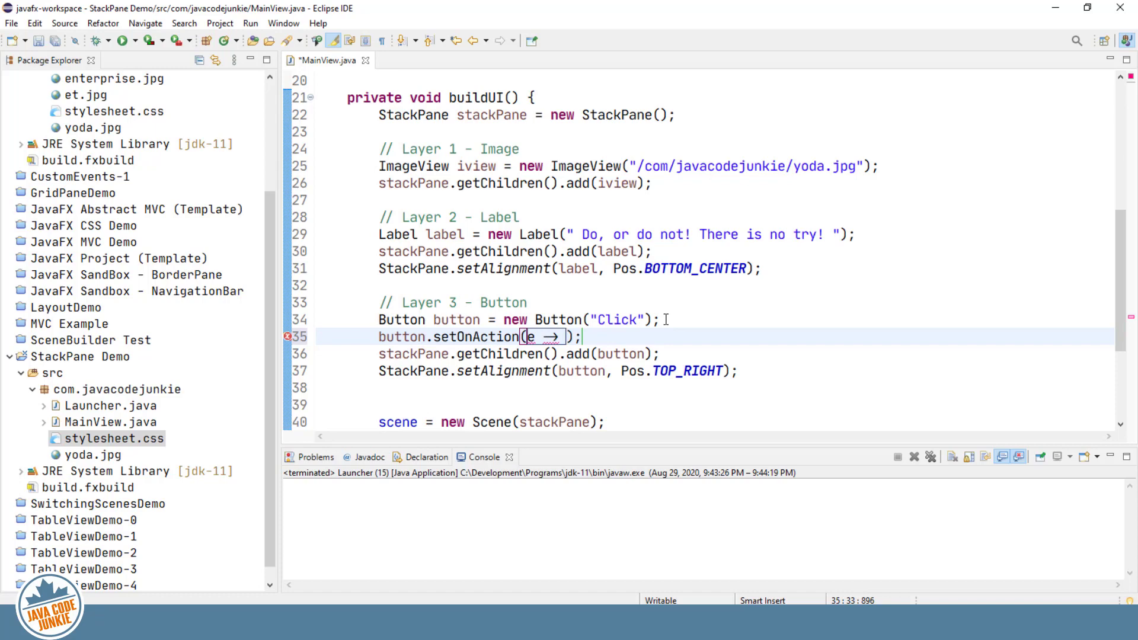
text(label.setText(")
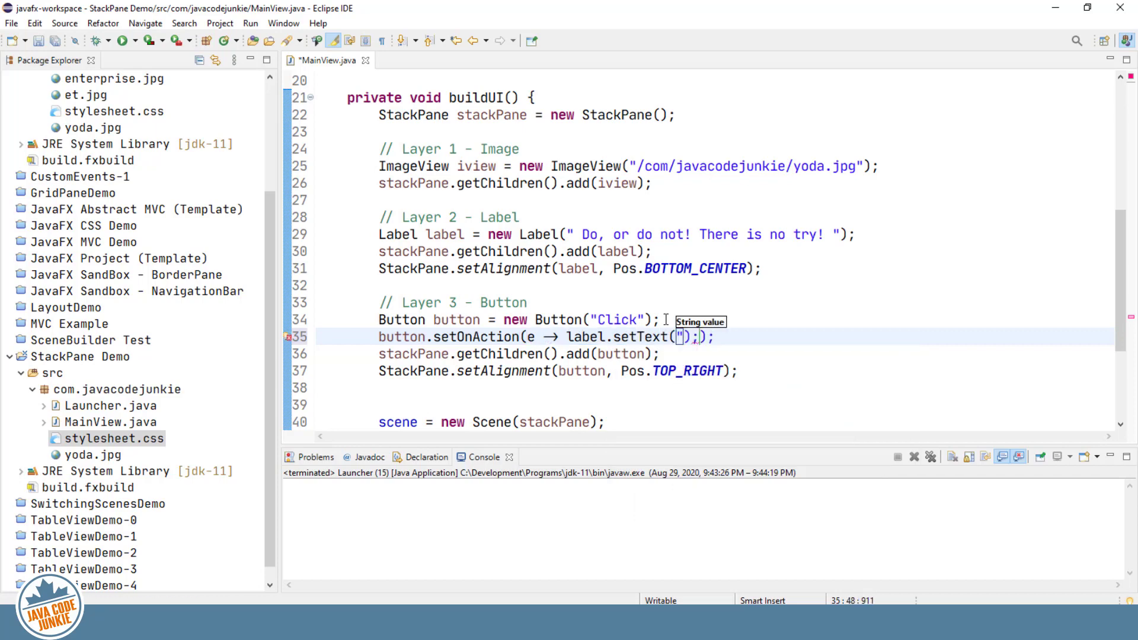
text(Always)
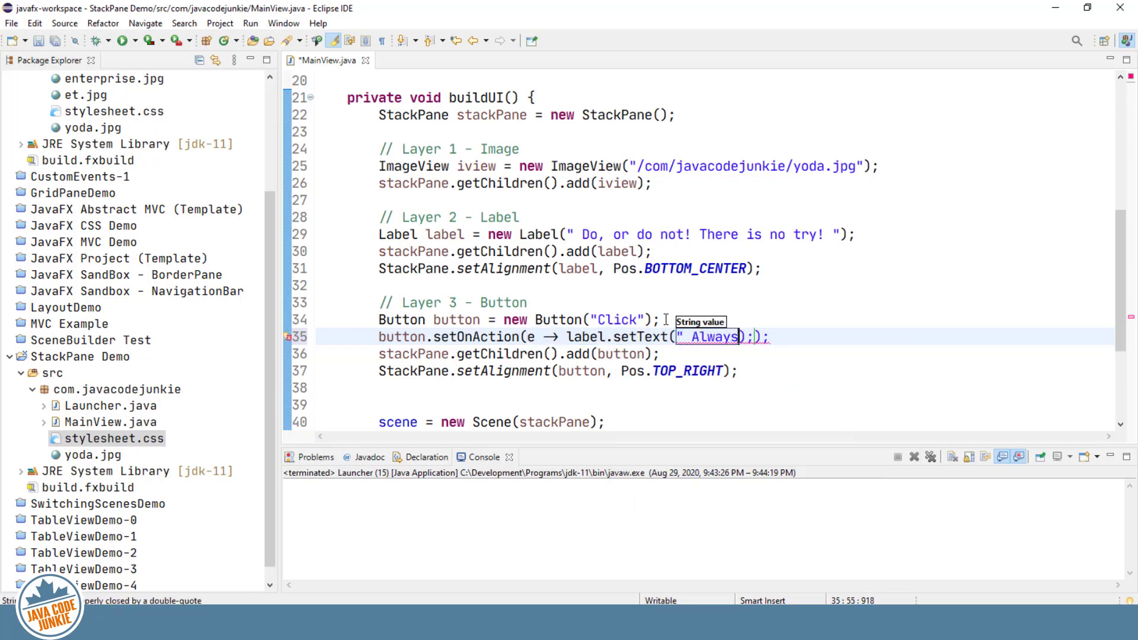
text(pass)
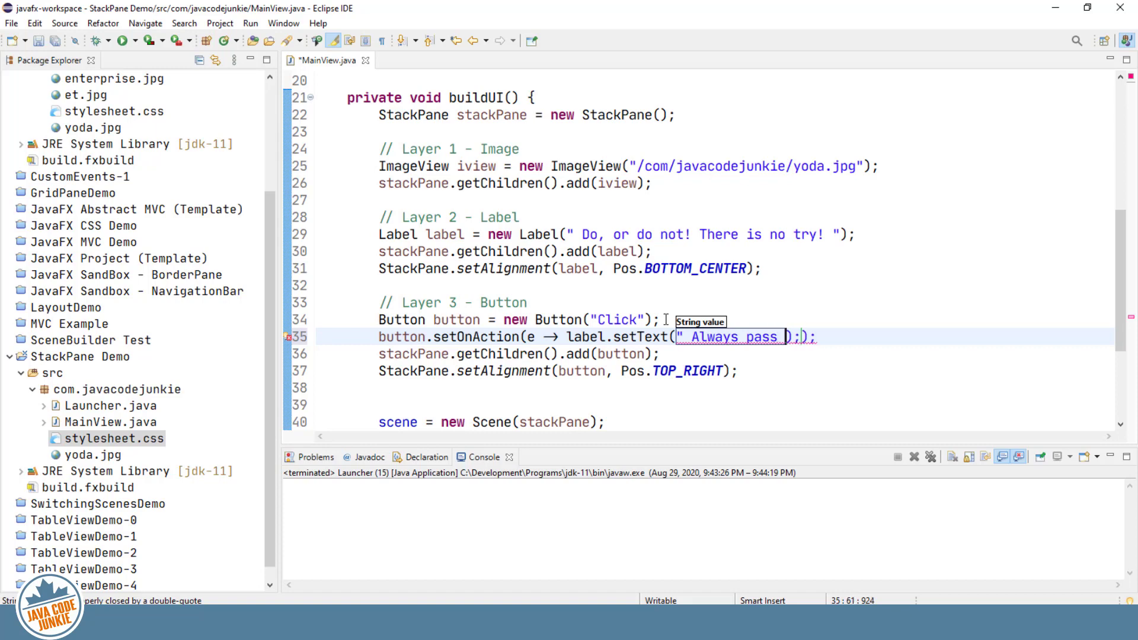
text(on what you have learned "))
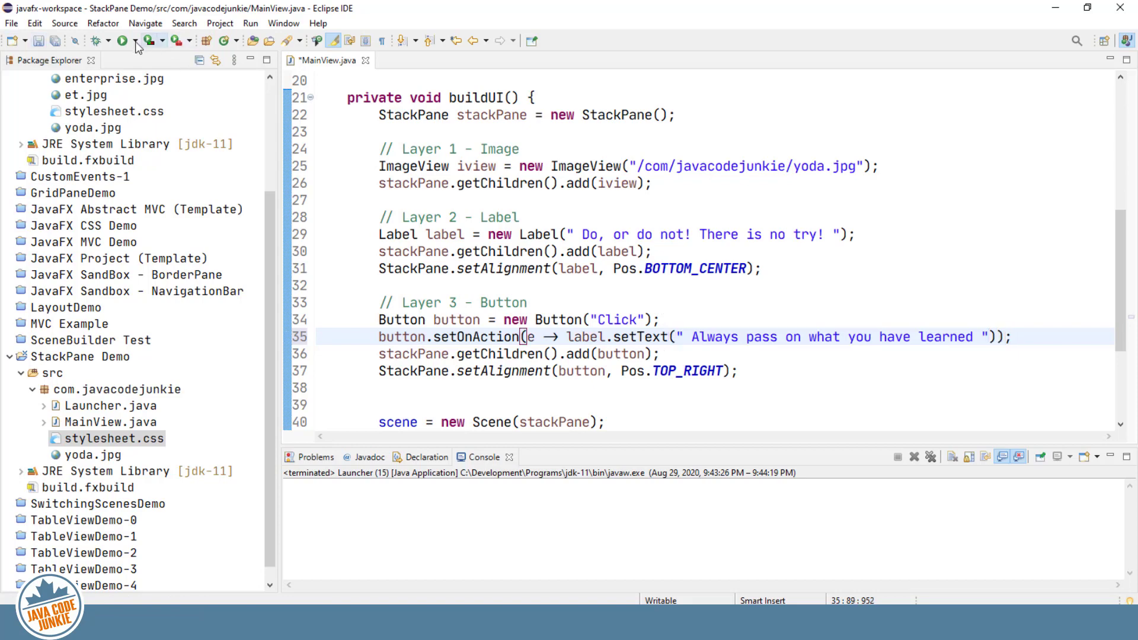
click(122, 41)
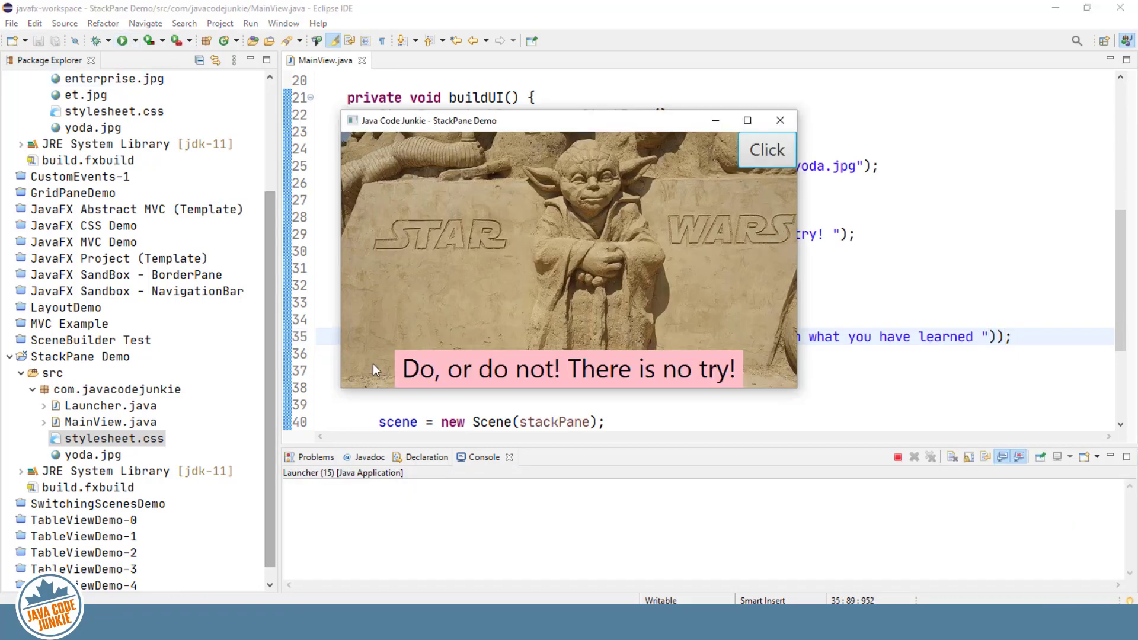
mouse_move(489, 386)
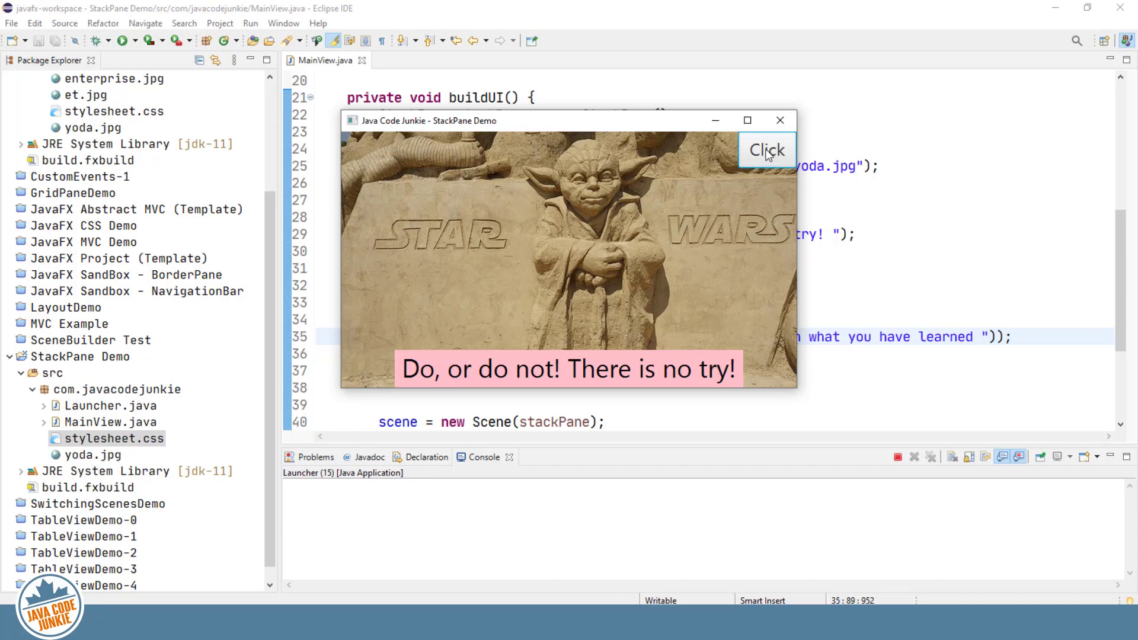
Click the Click button in the running demo to swap the quote text.
click(766, 149)
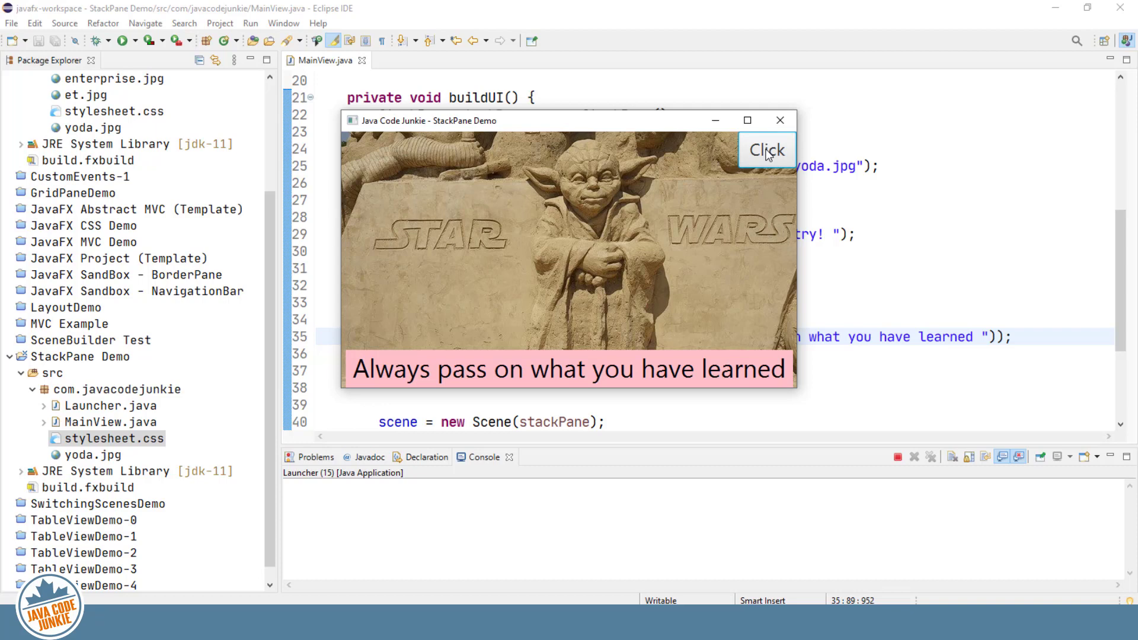
mouse_move(849, 190)
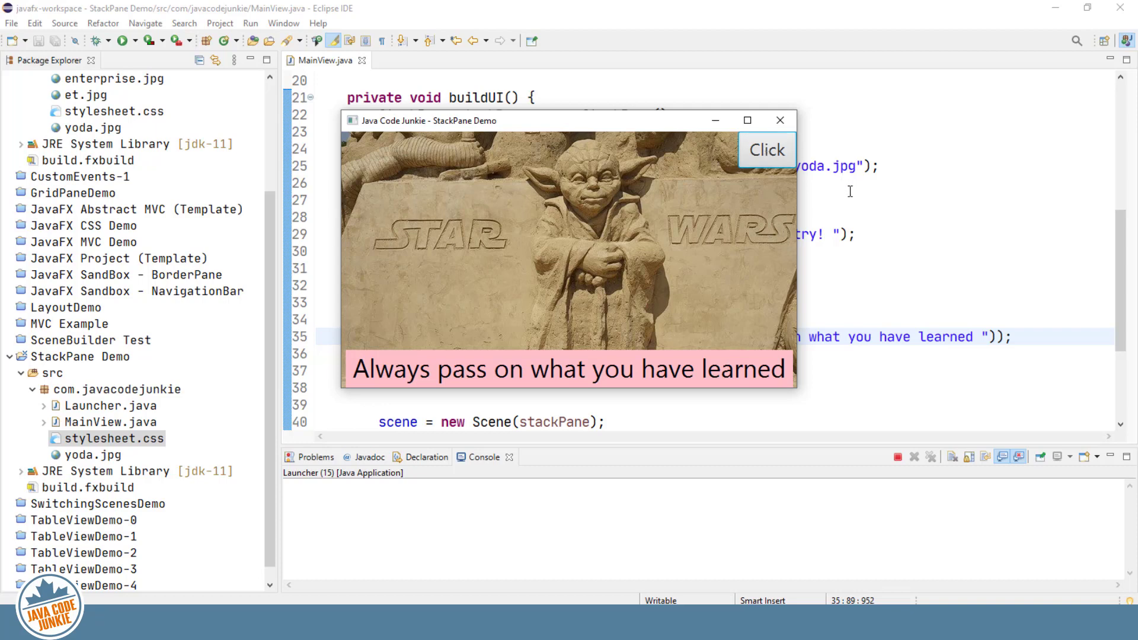